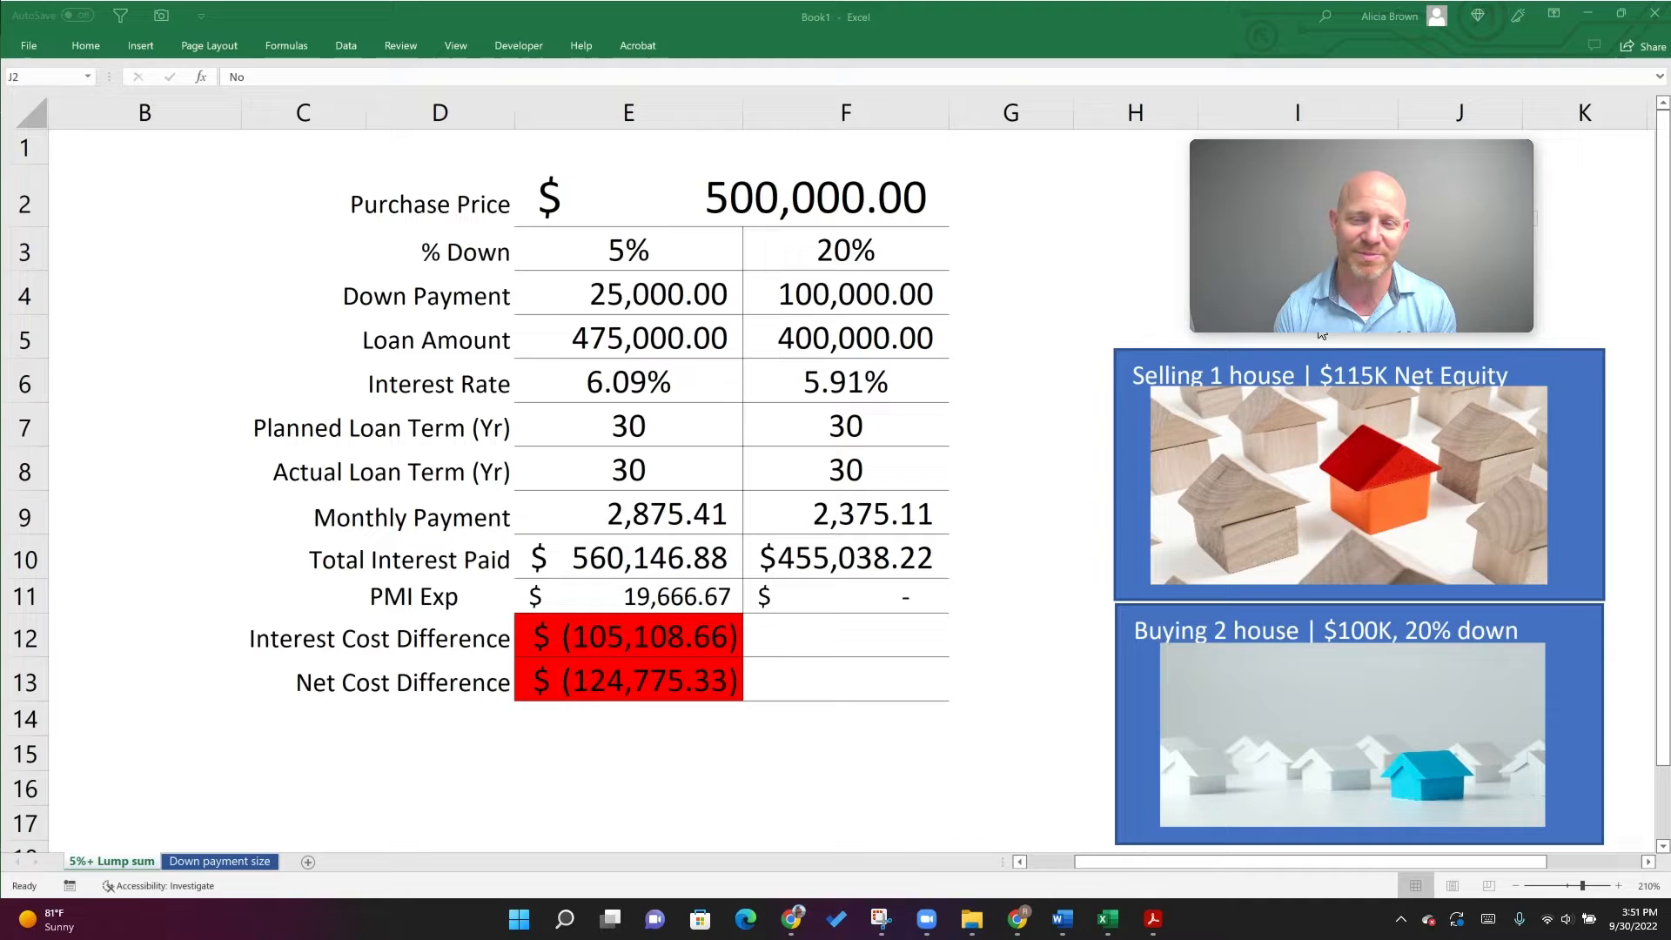
{"action": "mouse_move", "coordinate": [1253, 501]}
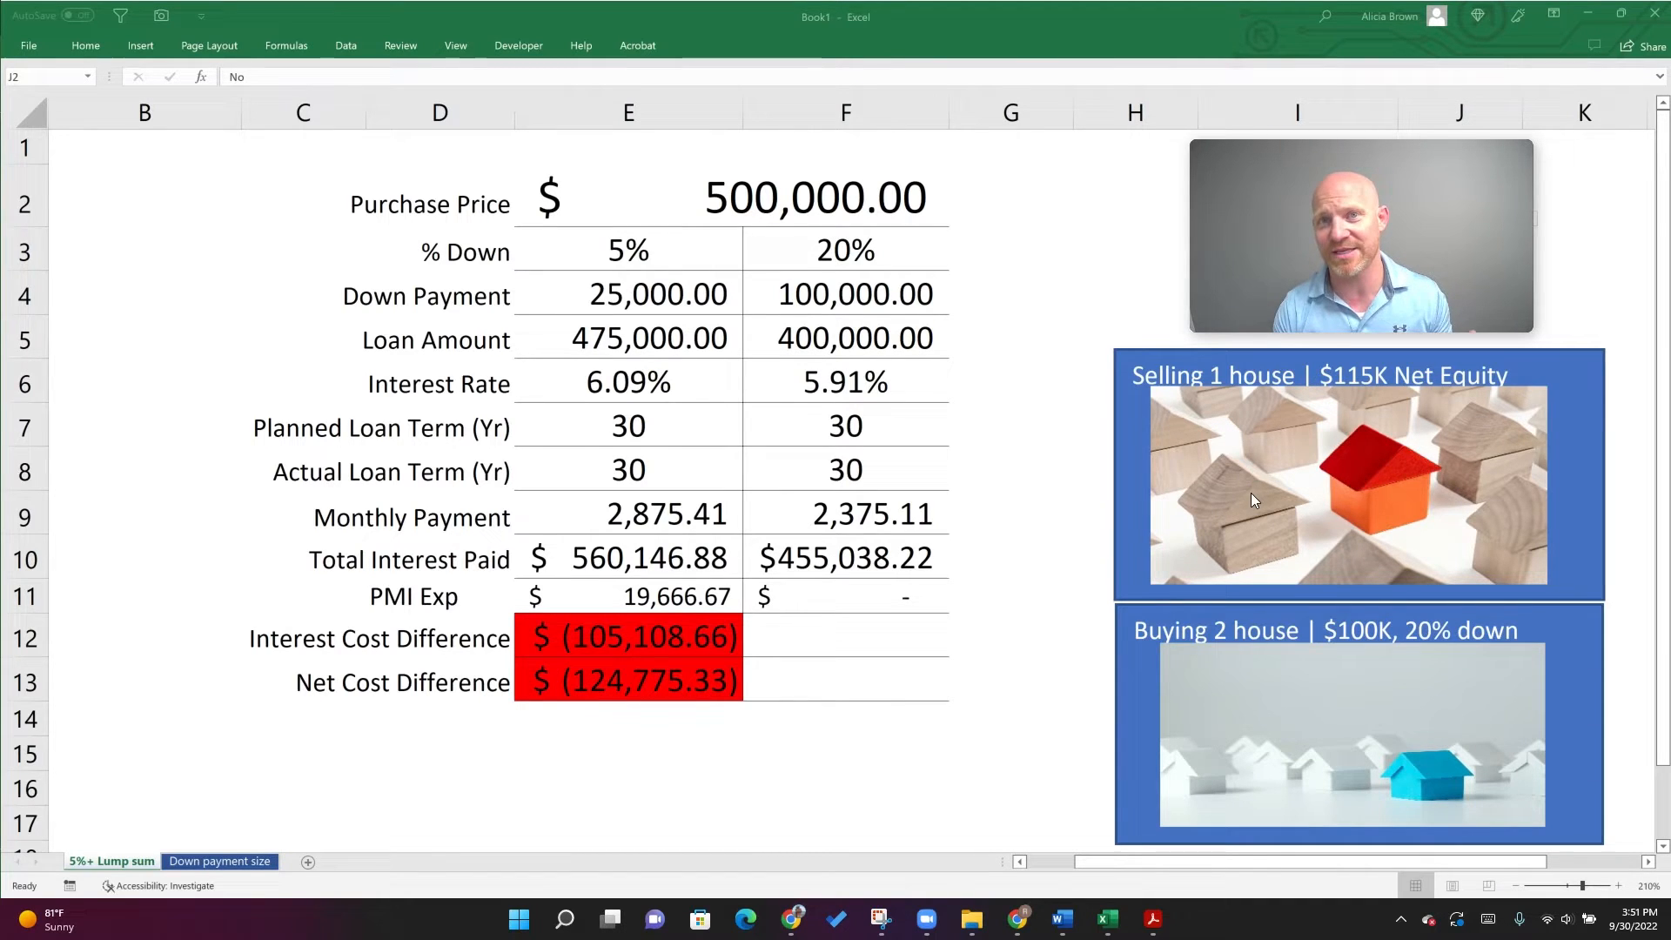
{"action": "mouse_move", "coordinate": [634, 179]}
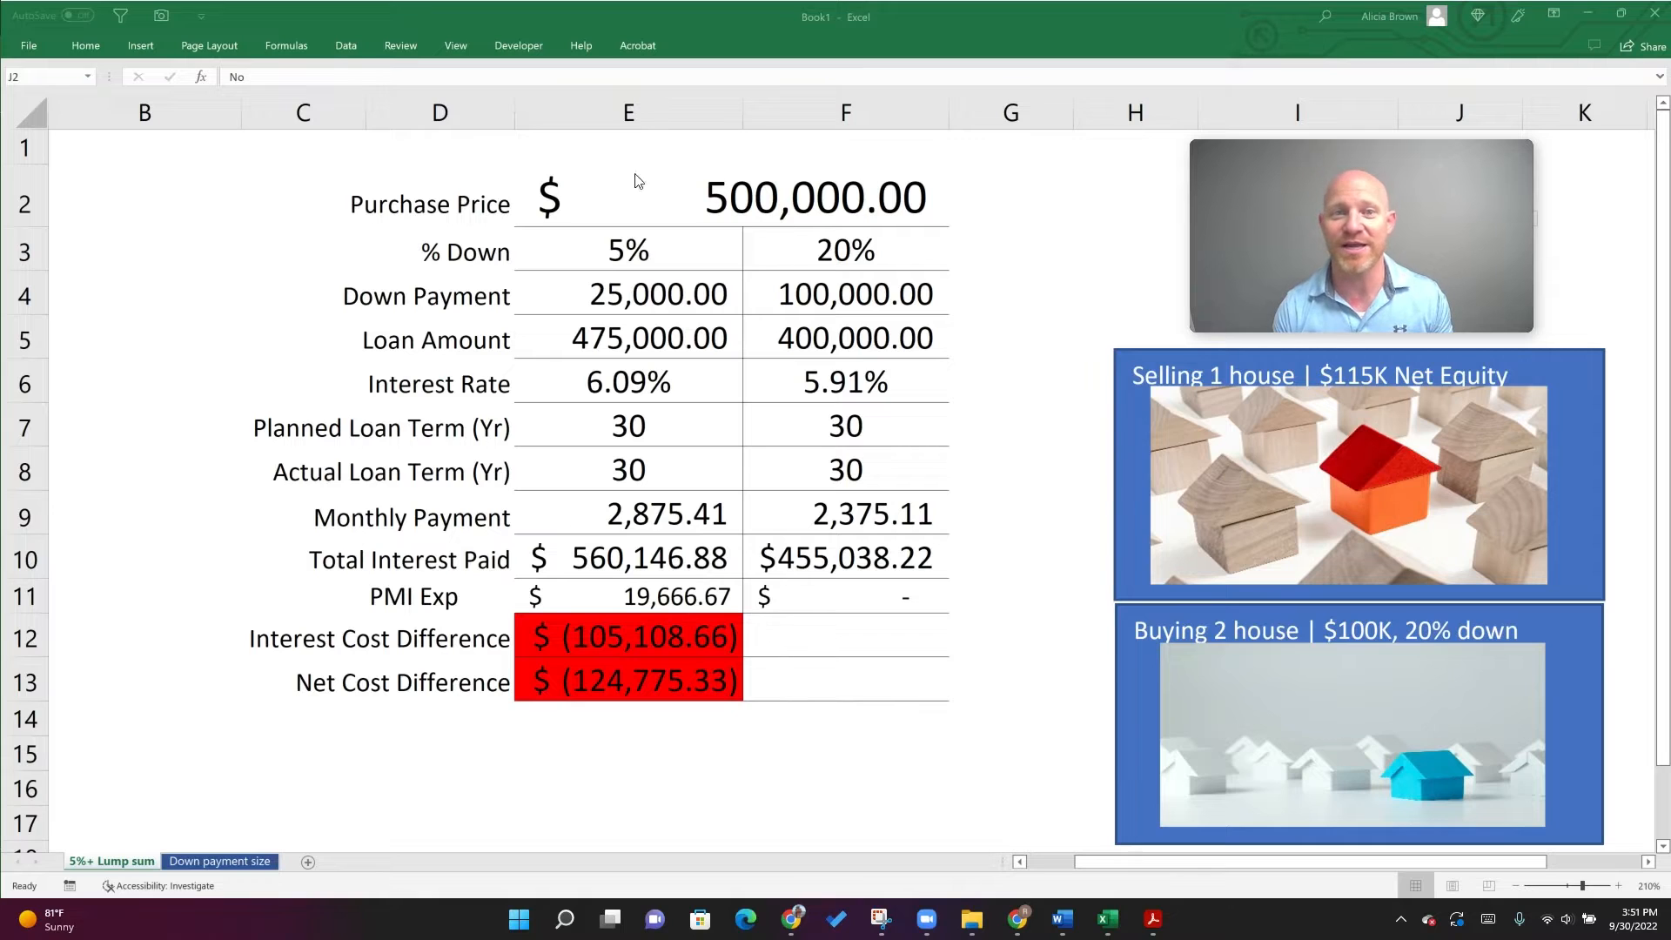
{"action": "mouse_move", "coordinate": [1417, 632]}
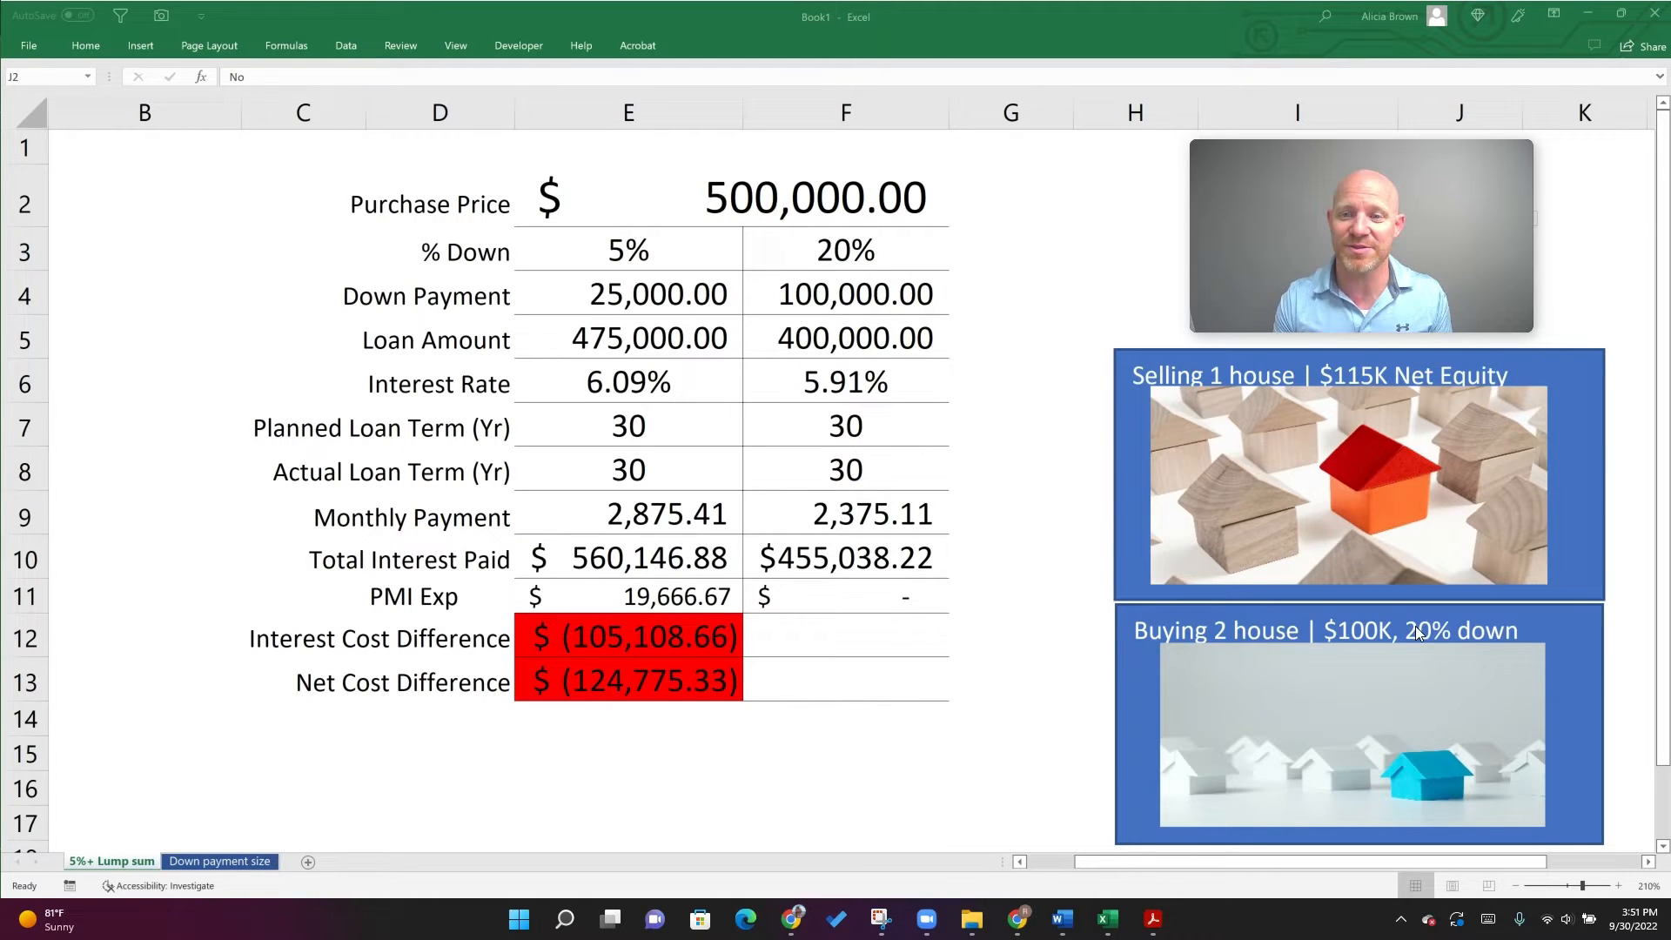
{"action": "mouse_move", "coordinate": [1428, 650]}
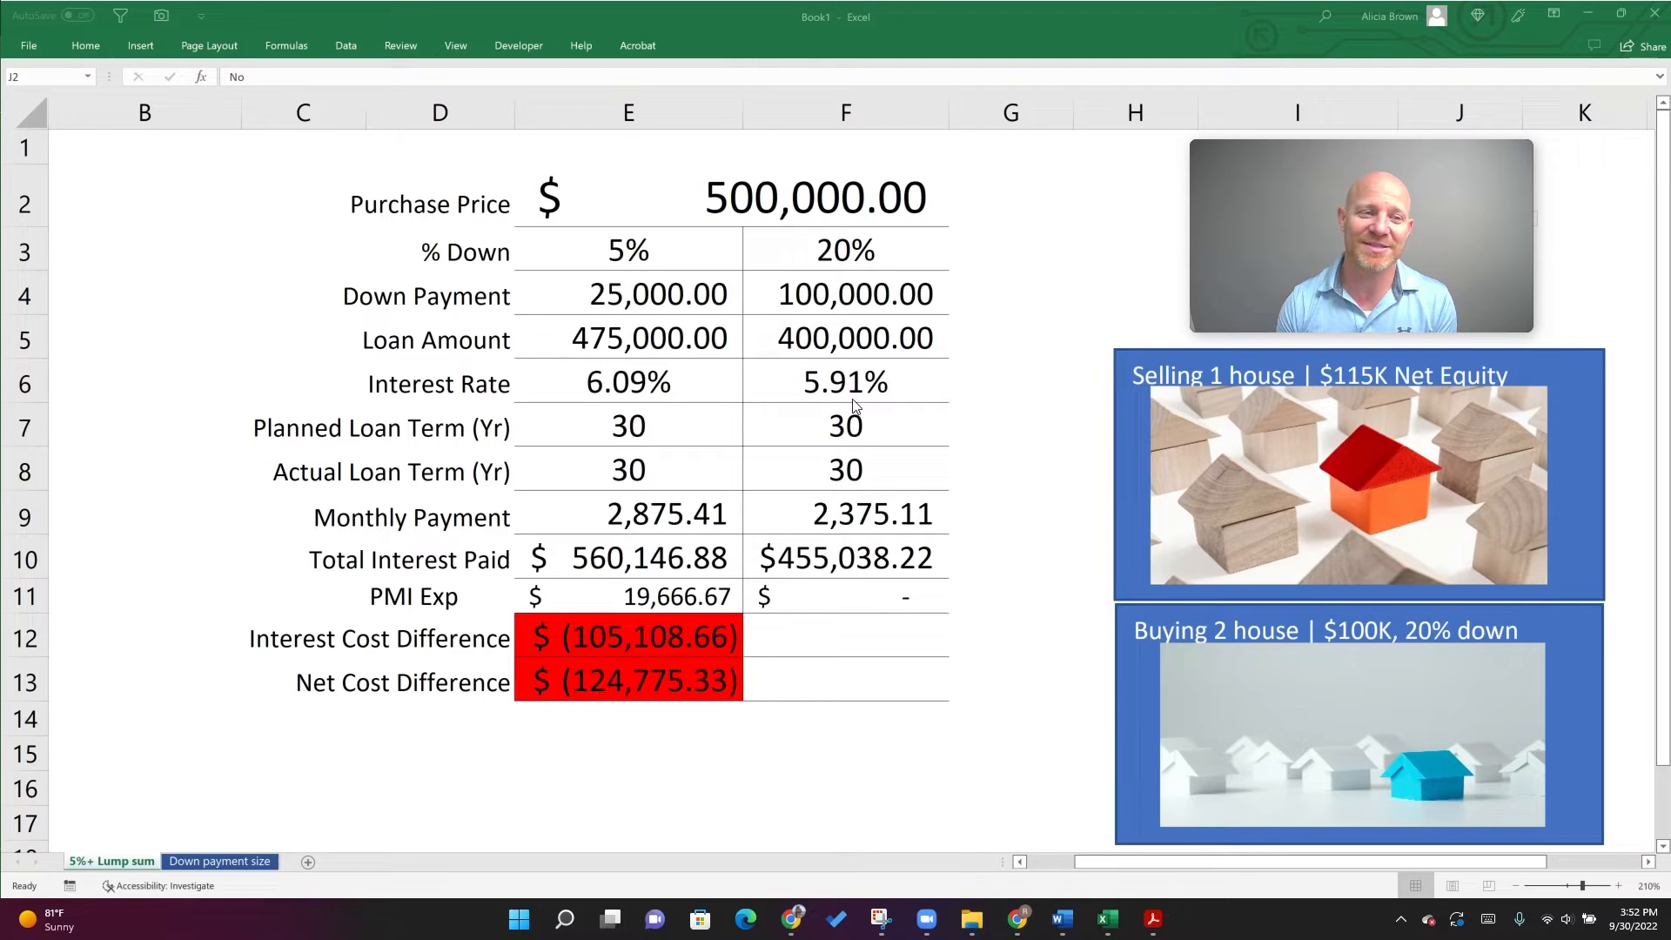
{"action": "mouse_move", "coordinate": [890, 613]}
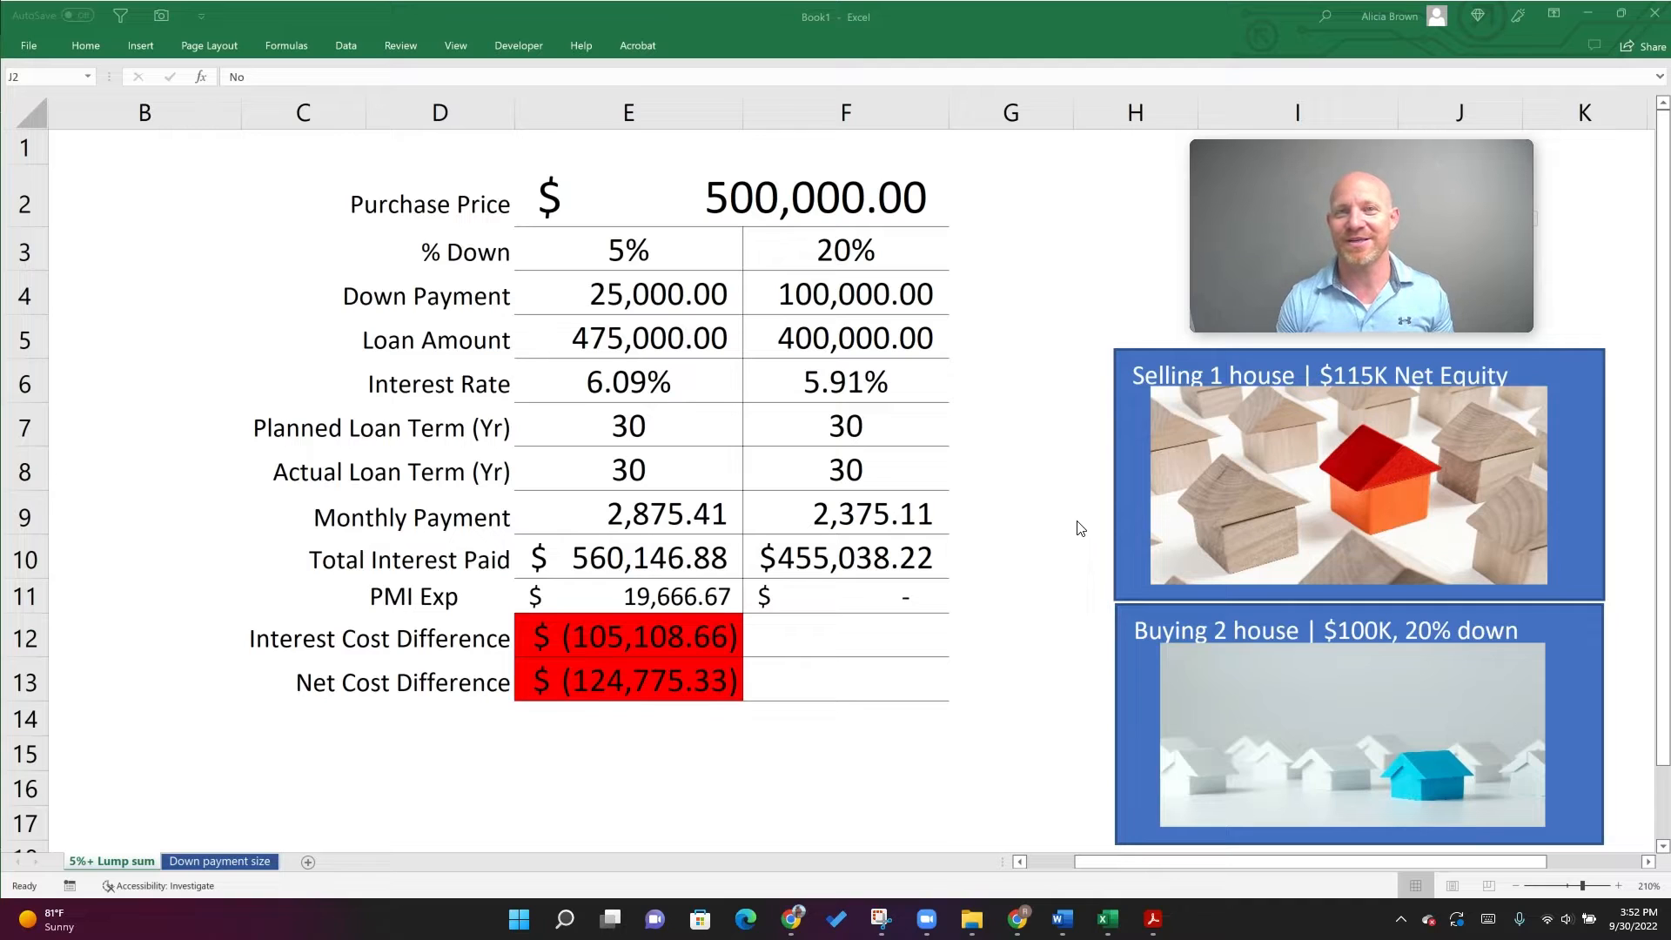
{"action": "mouse_move", "coordinate": [584, 242]}
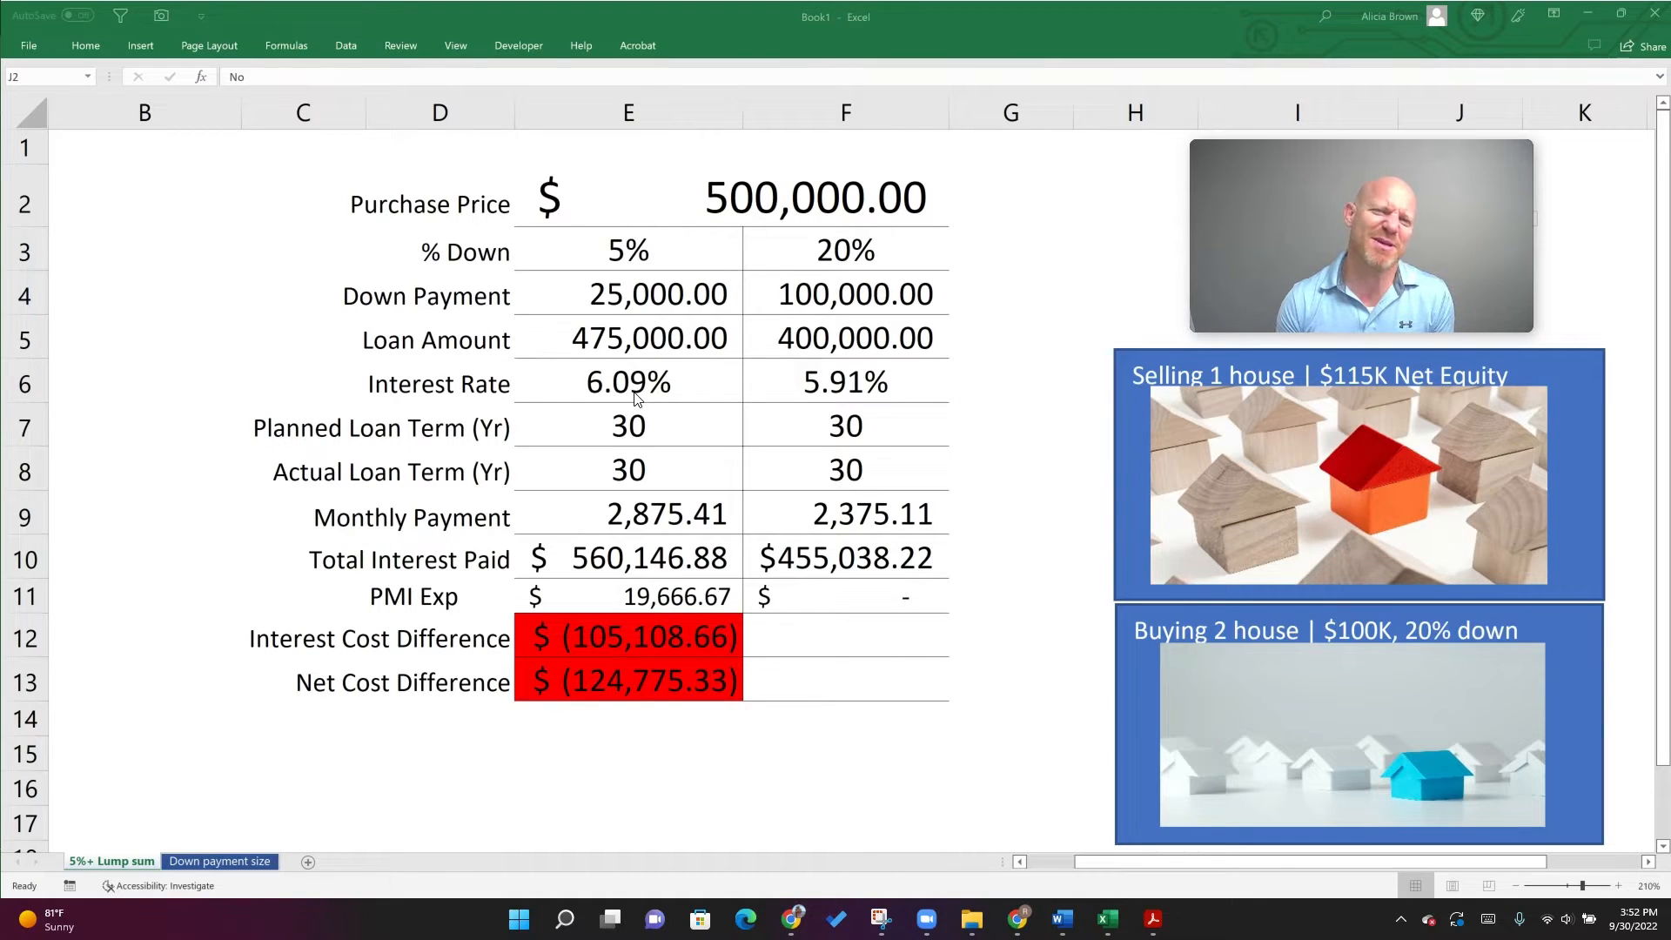
{"action": "mouse_move", "coordinate": [683, 397]}
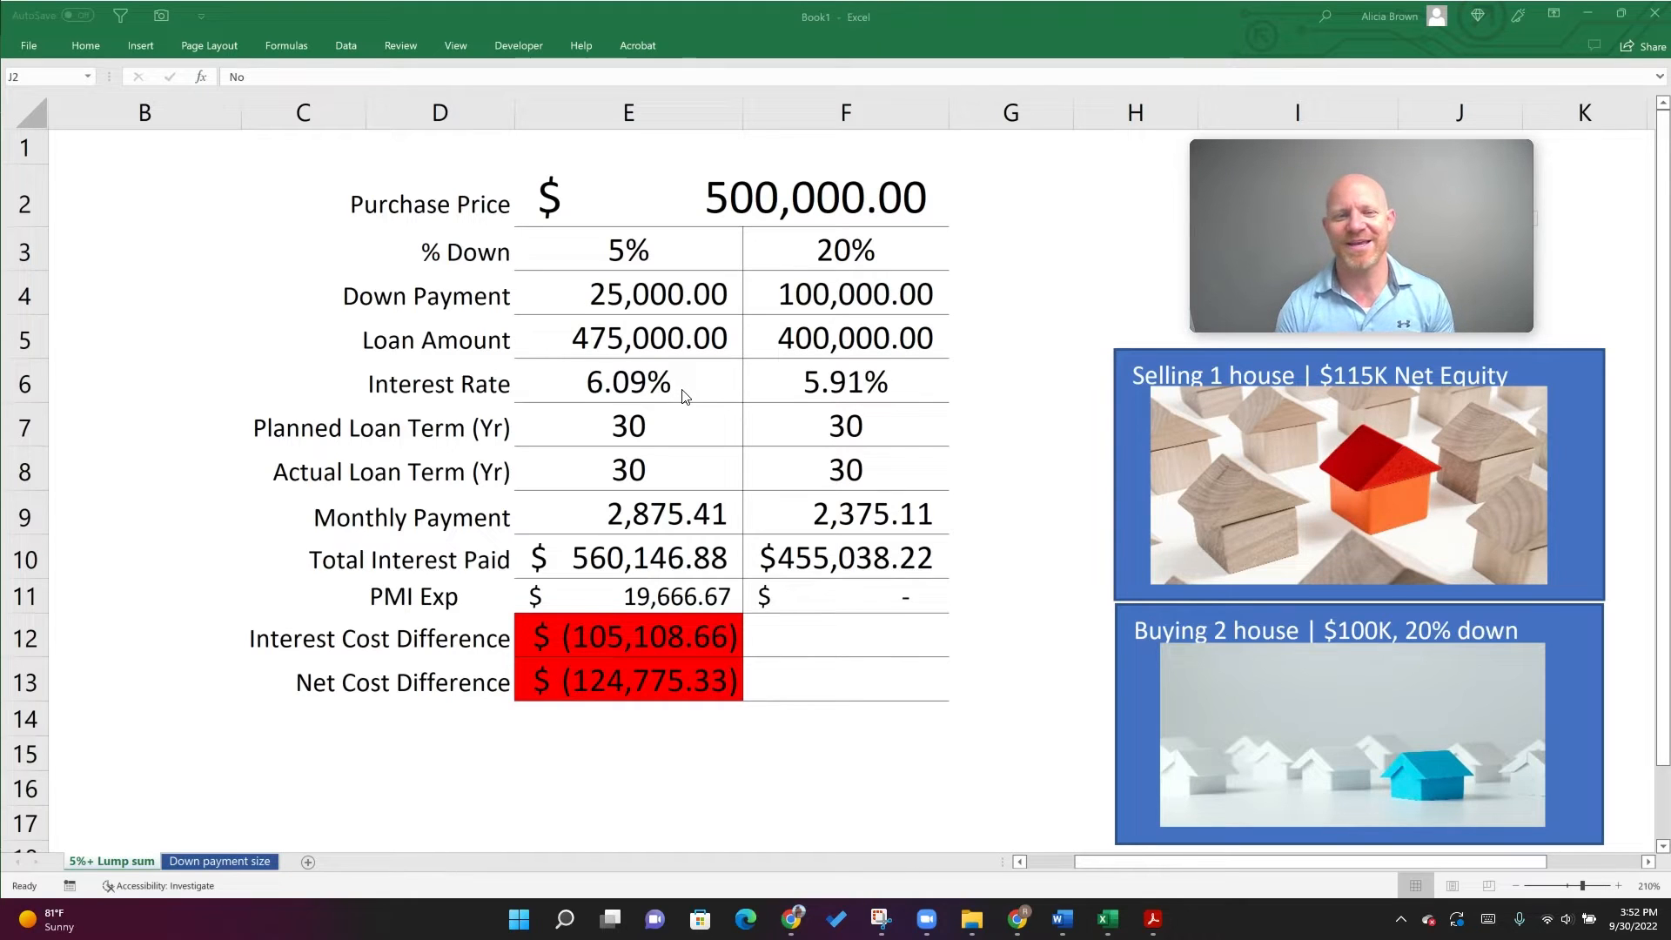
{"action": "mouse_move", "coordinate": [614, 612]}
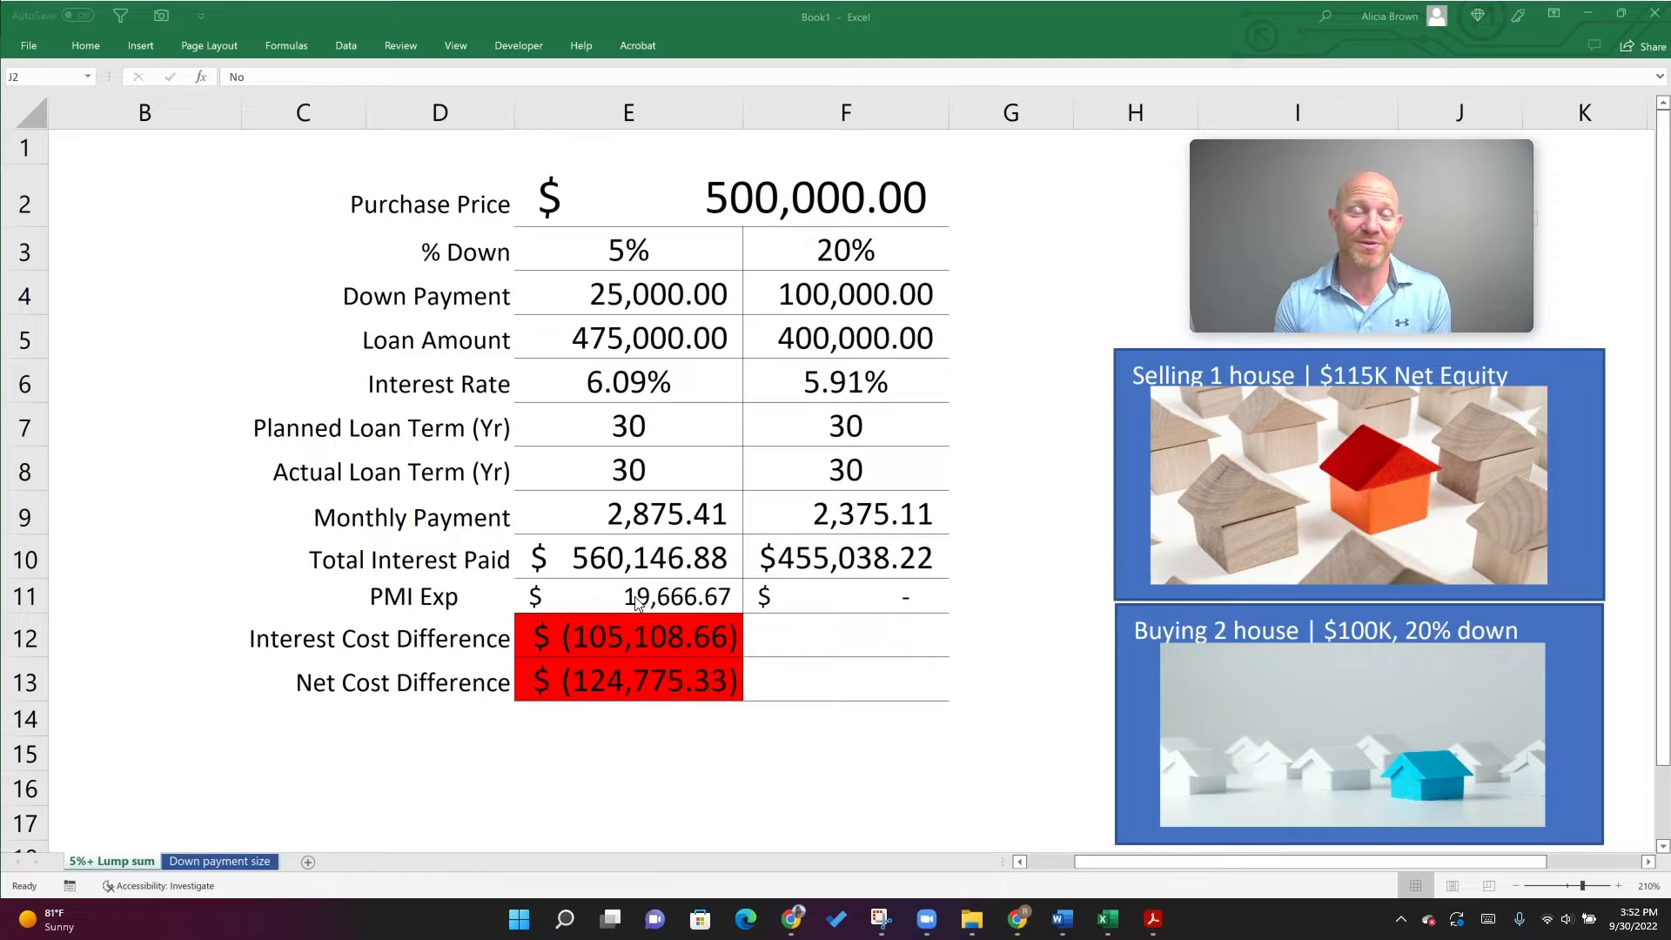
{"action": "mouse_move", "coordinate": [956, 444]}
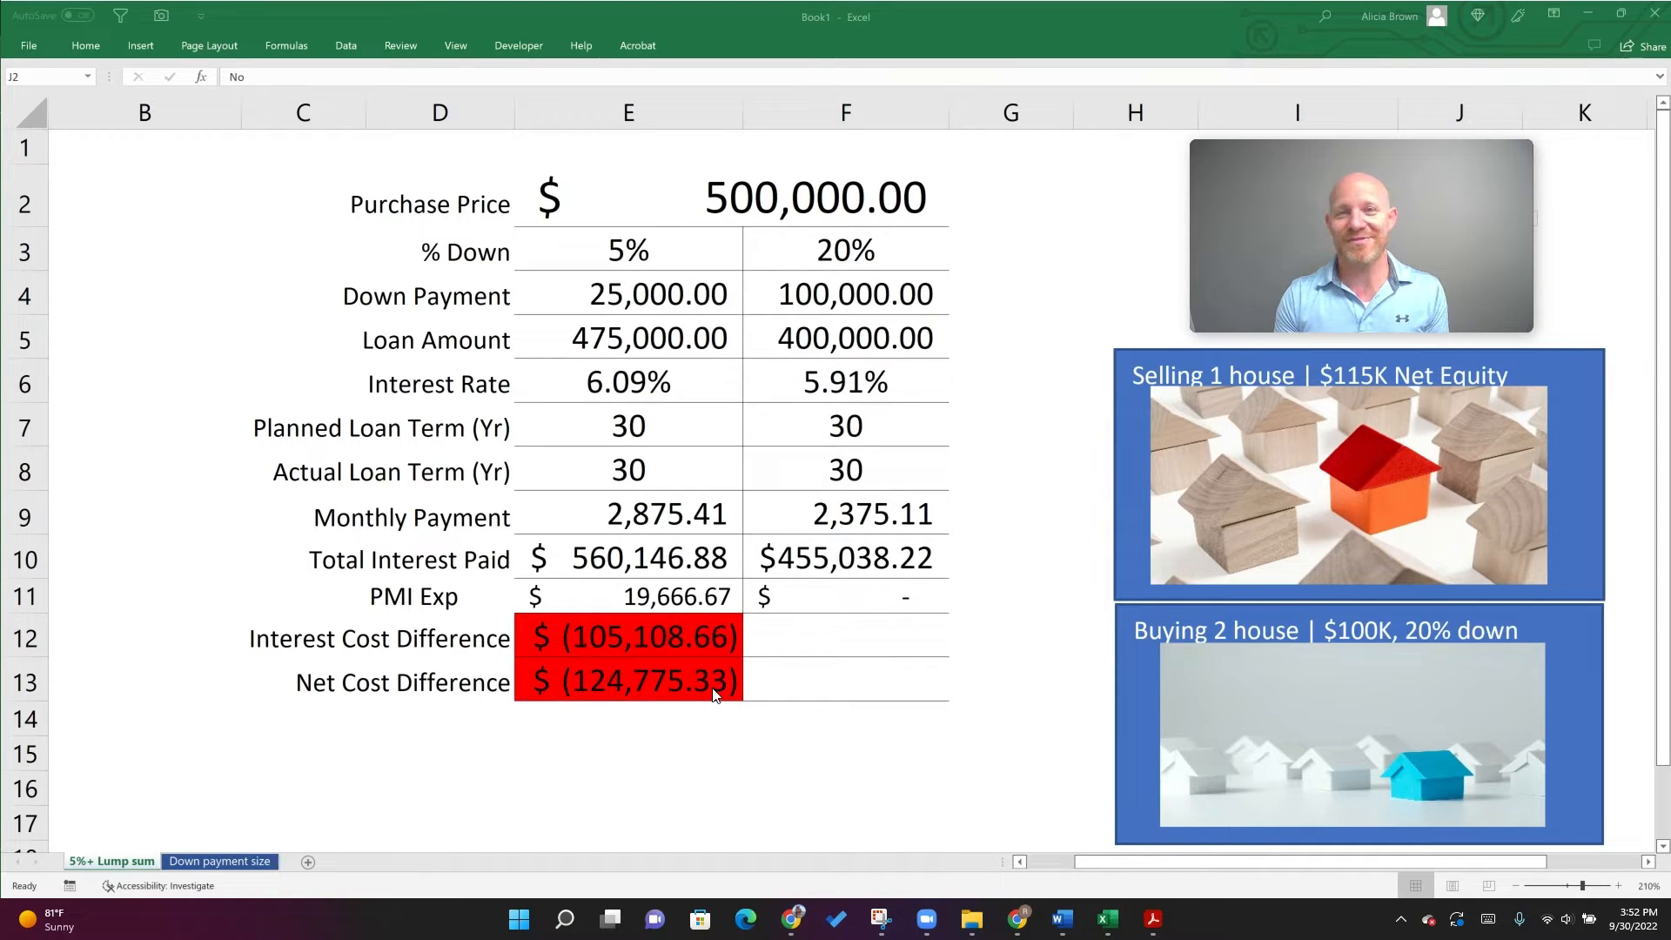
{"action": "mouse_move", "coordinate": [779, 705]}
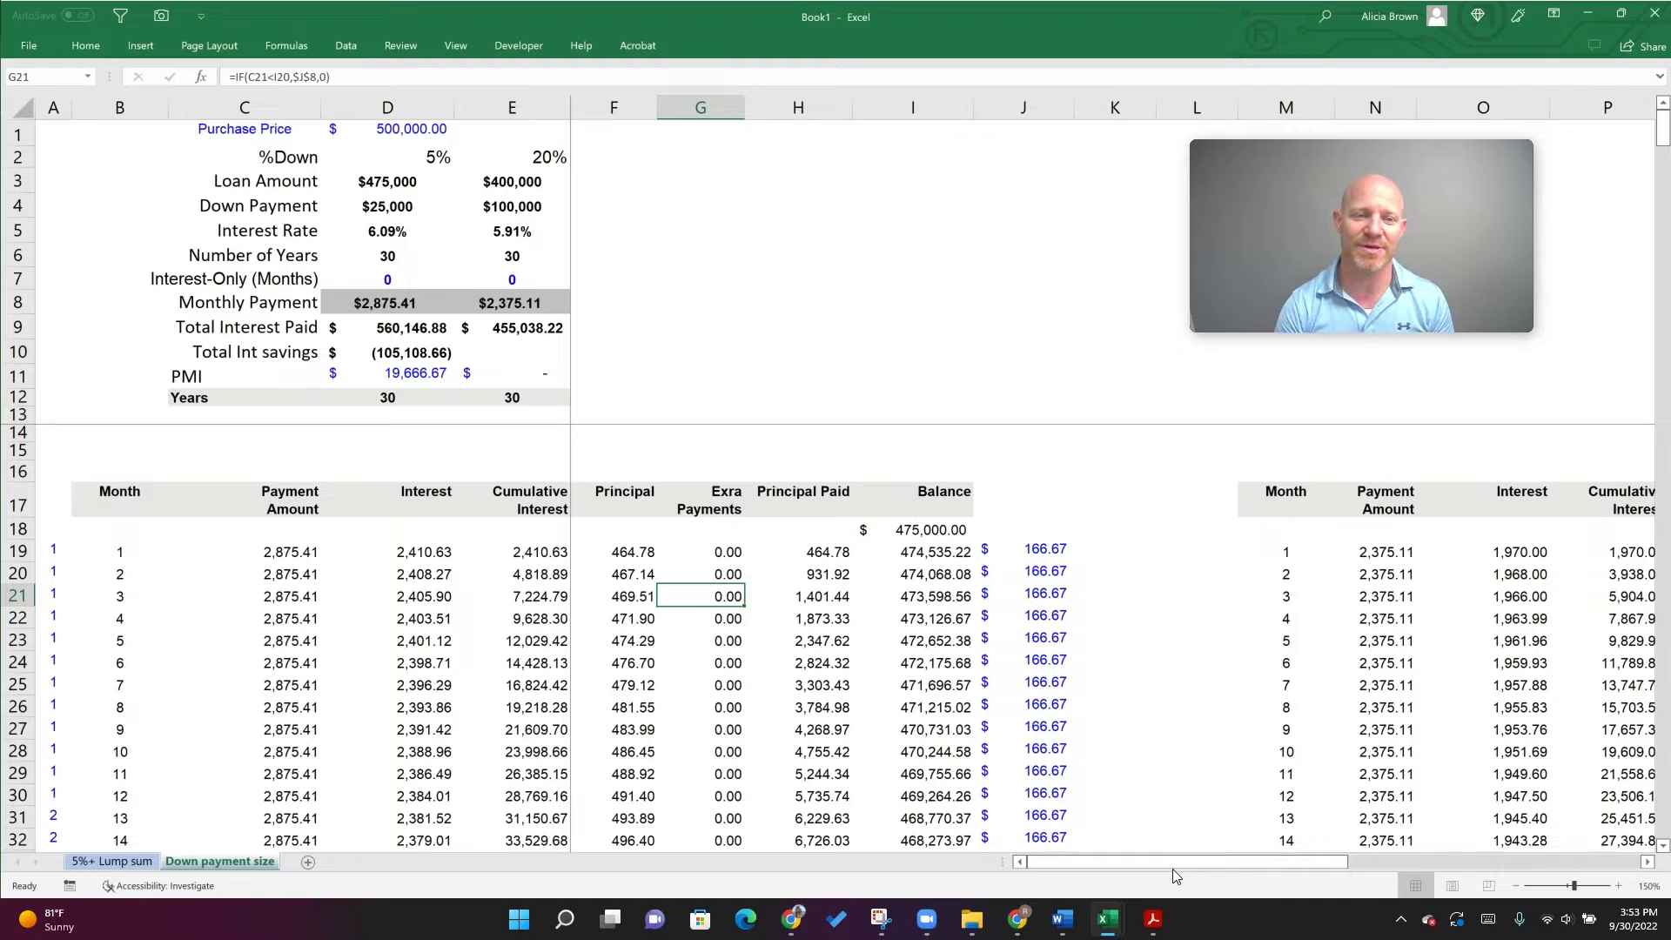
{"action": "mouse_move", "coordinate": [1137, 639]}
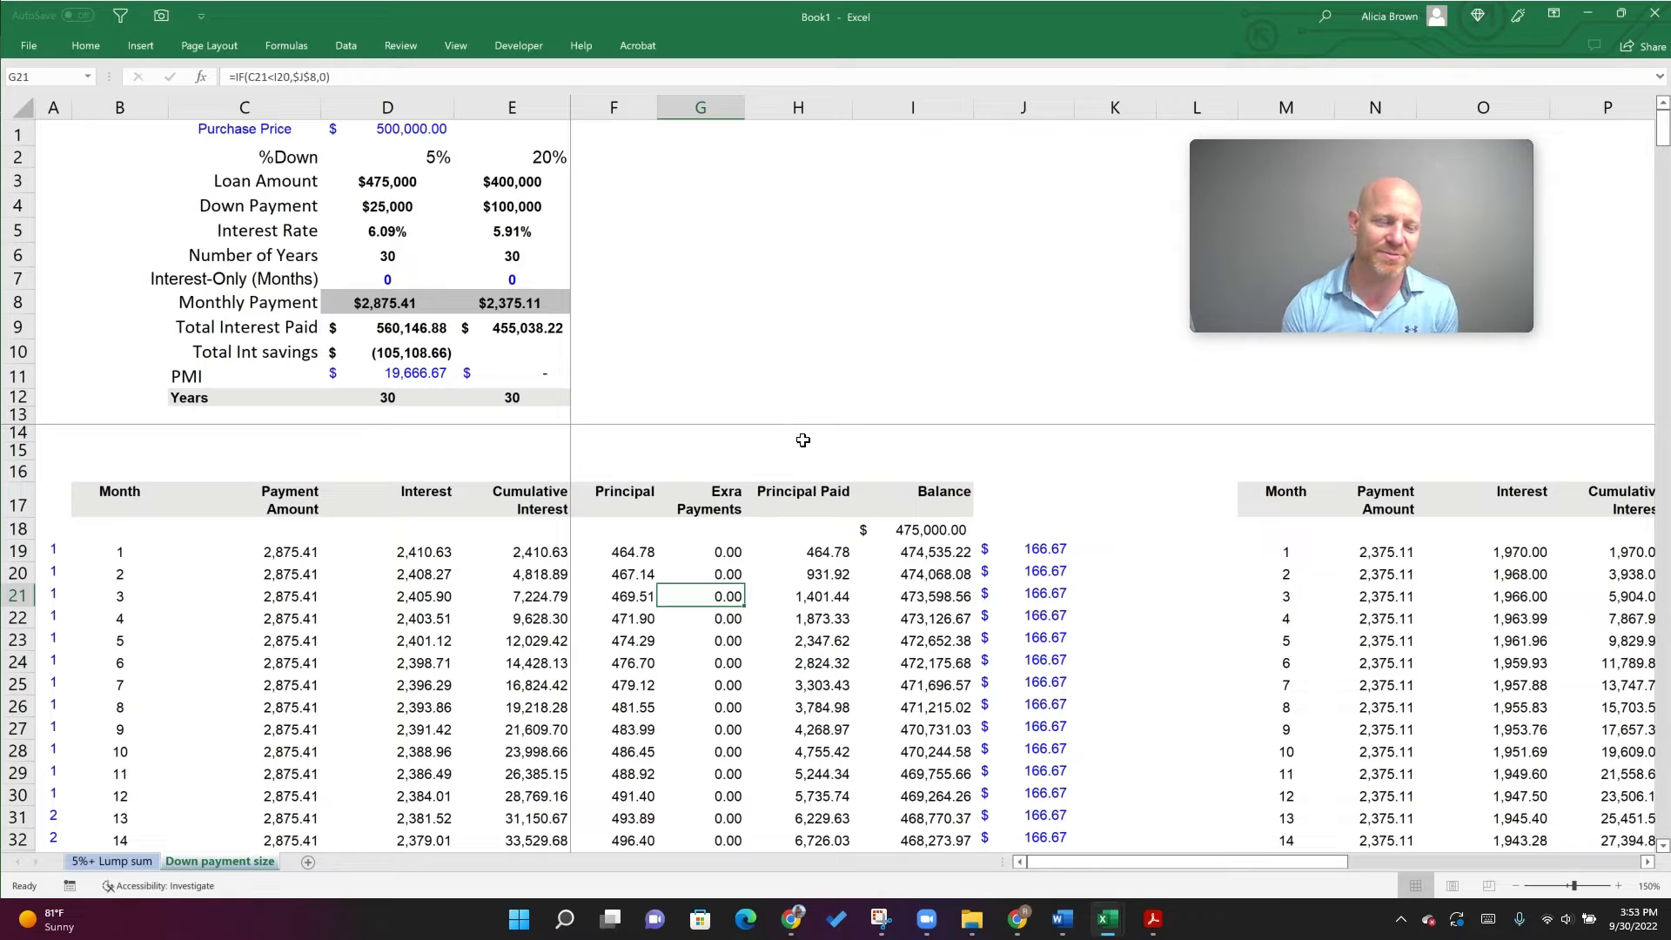
Inspect the month-one payment (C19) and interest formulas in the 5% down table
{"action": "left_click", "coordinate": [291, 552]}
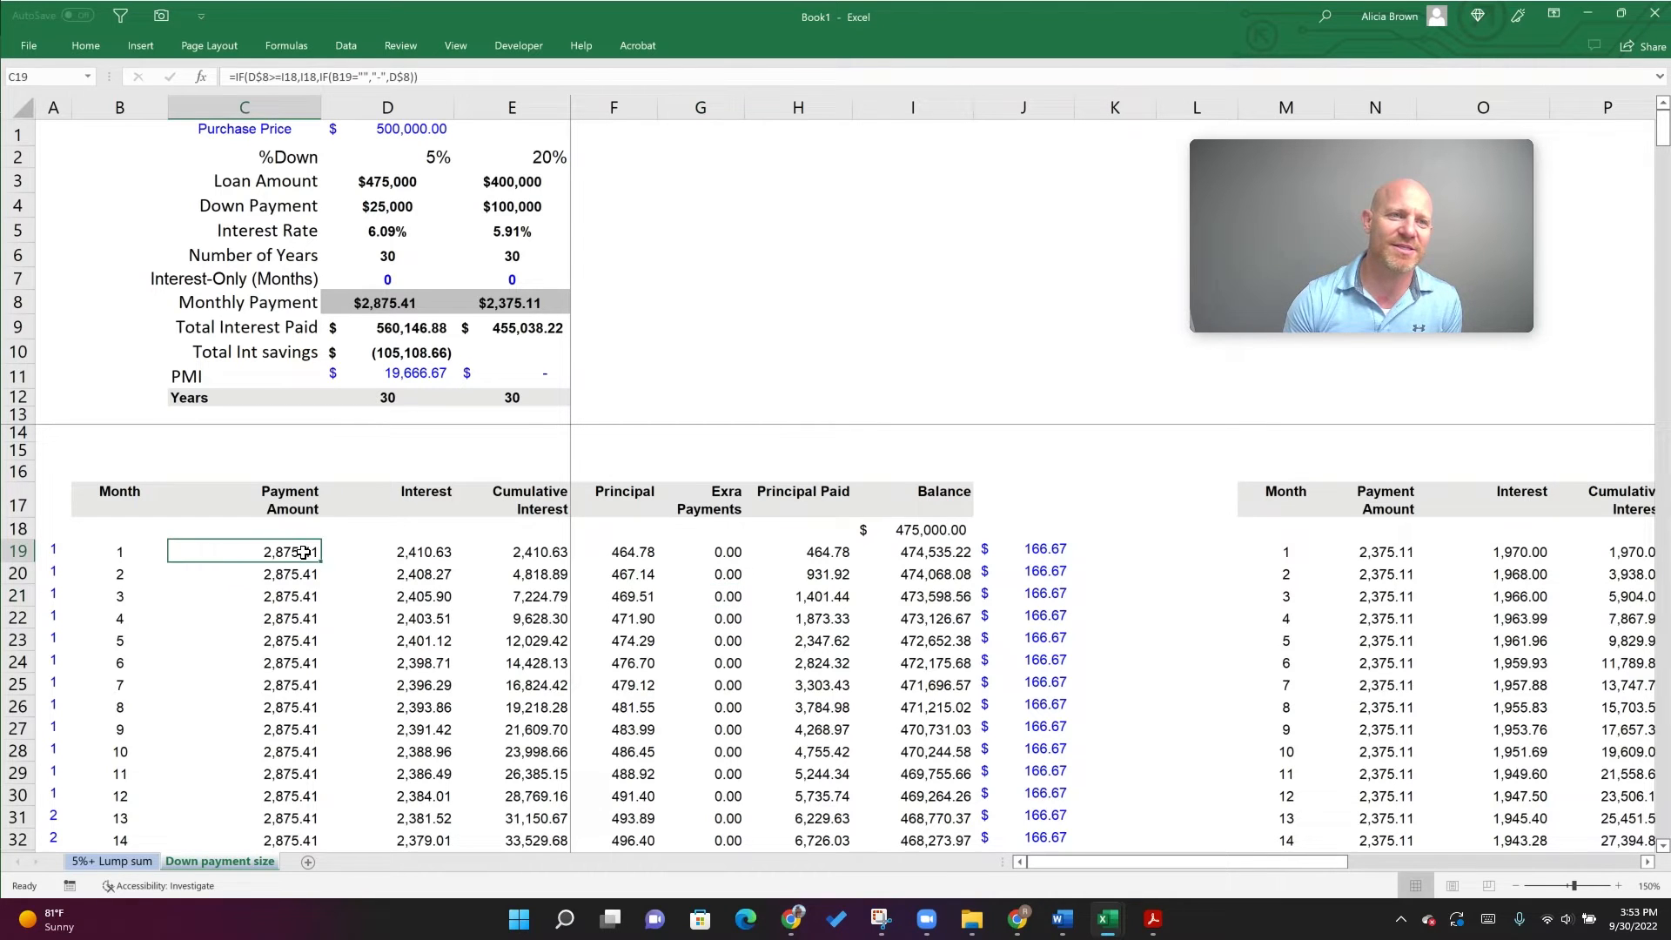
{"action": "mouse_move", "coordinate": [299, 567]}
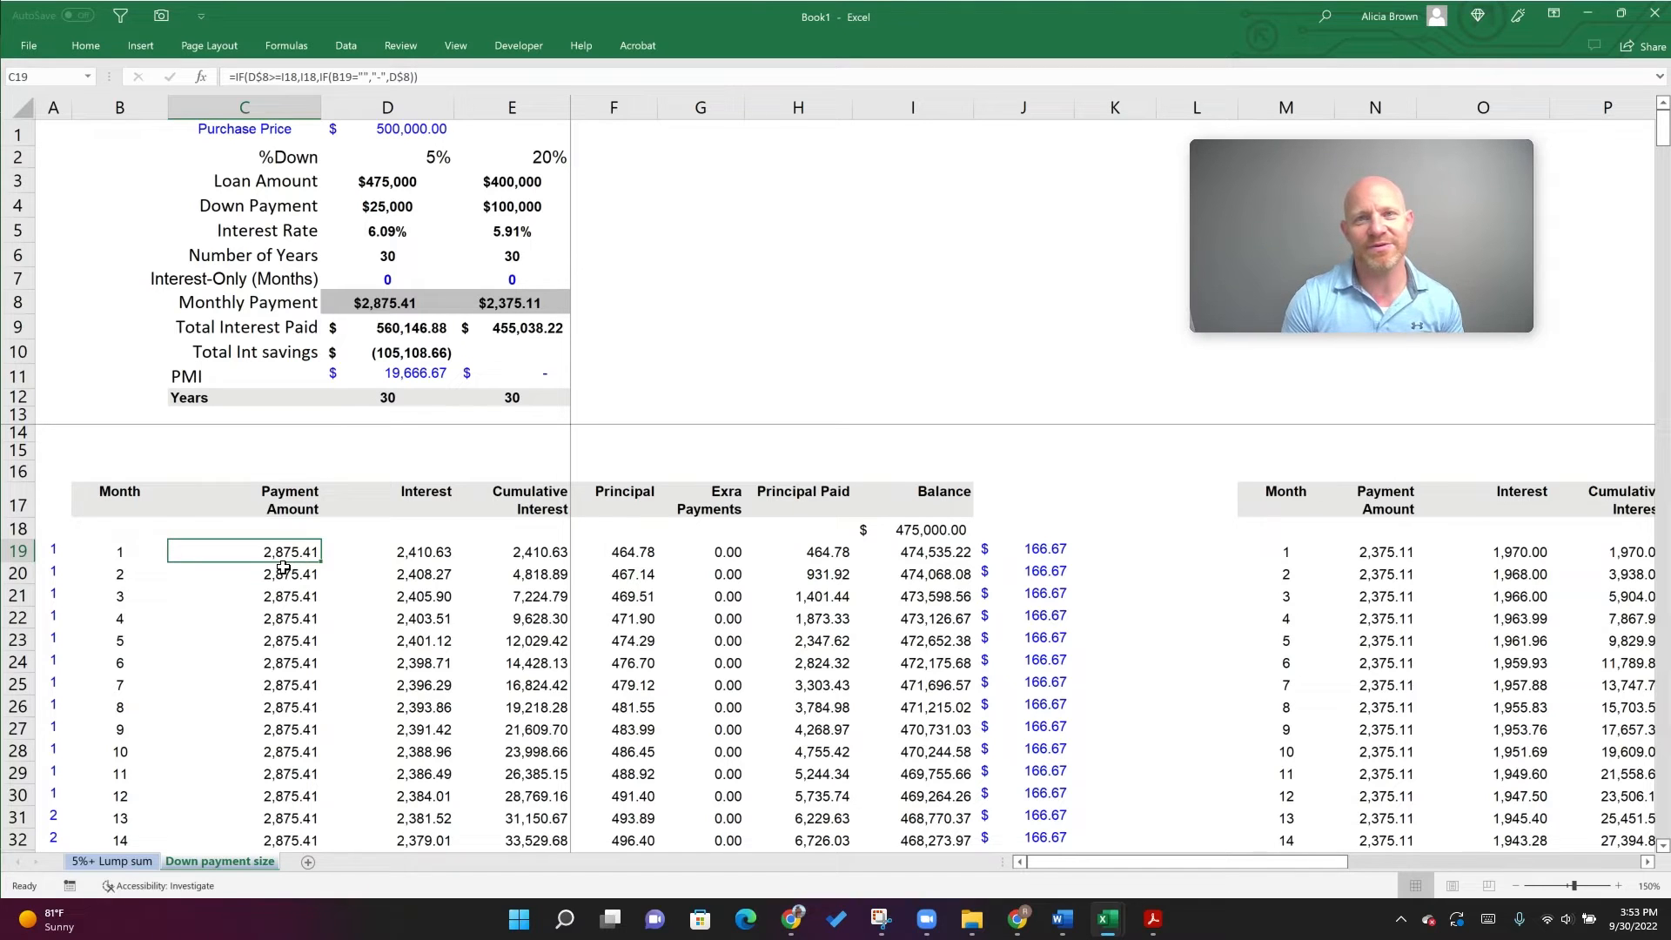
{"action": "mouse_move", "coordinate": [490, 181]}
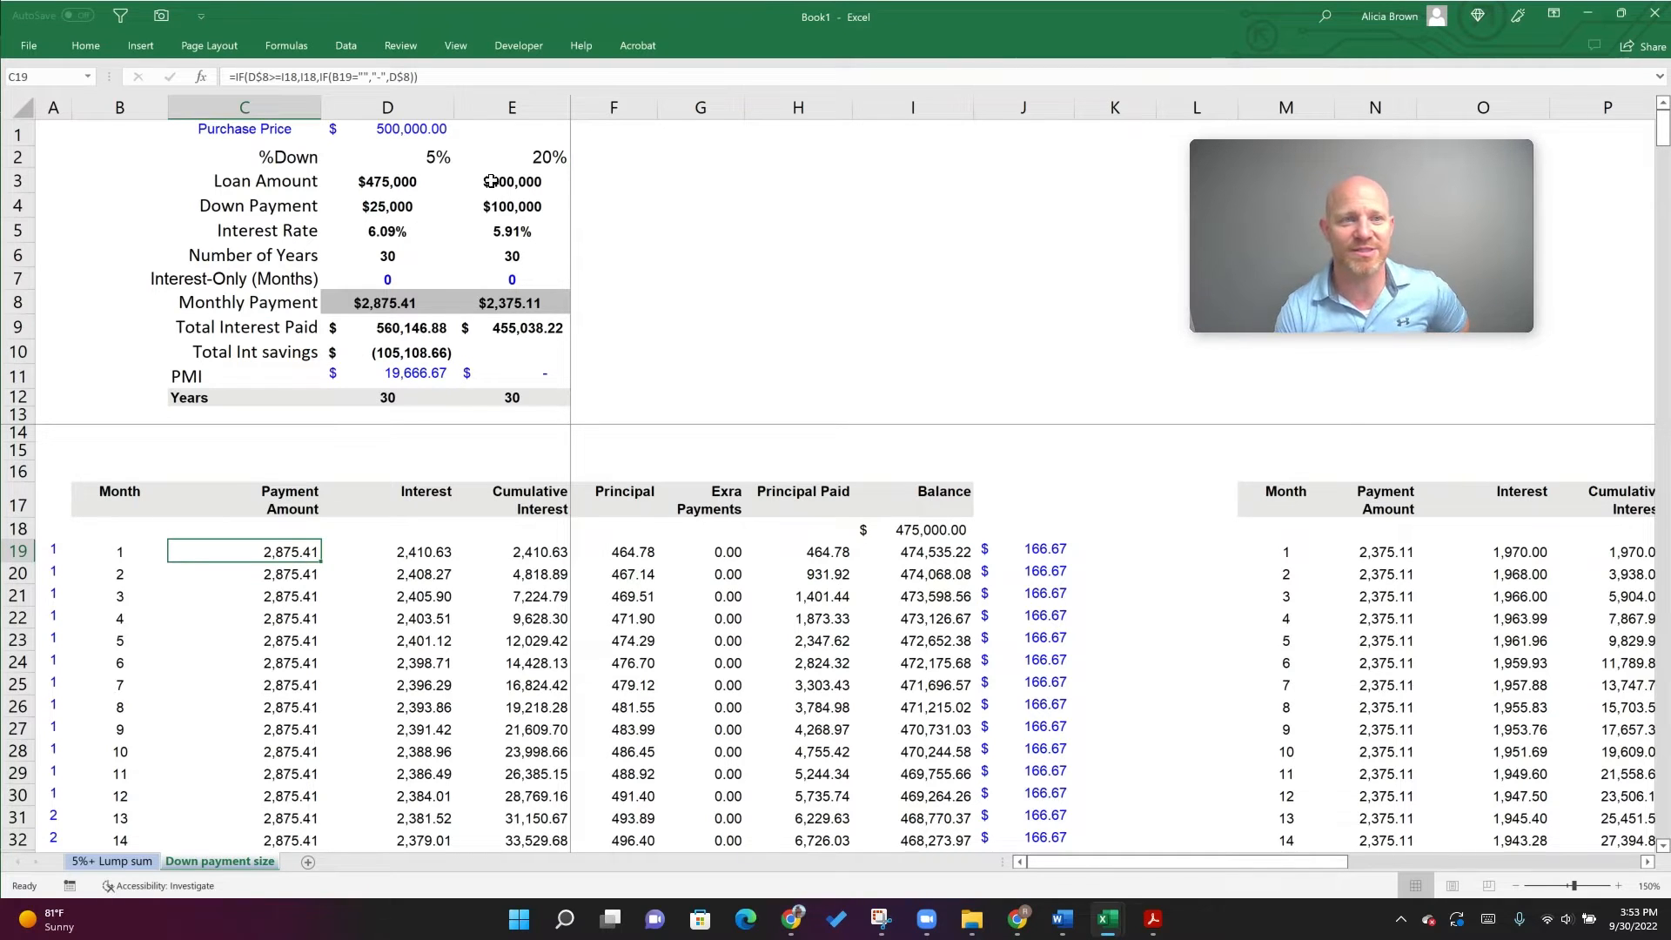
{"action": "mouse_move", "coordinate": [1407, 552]}
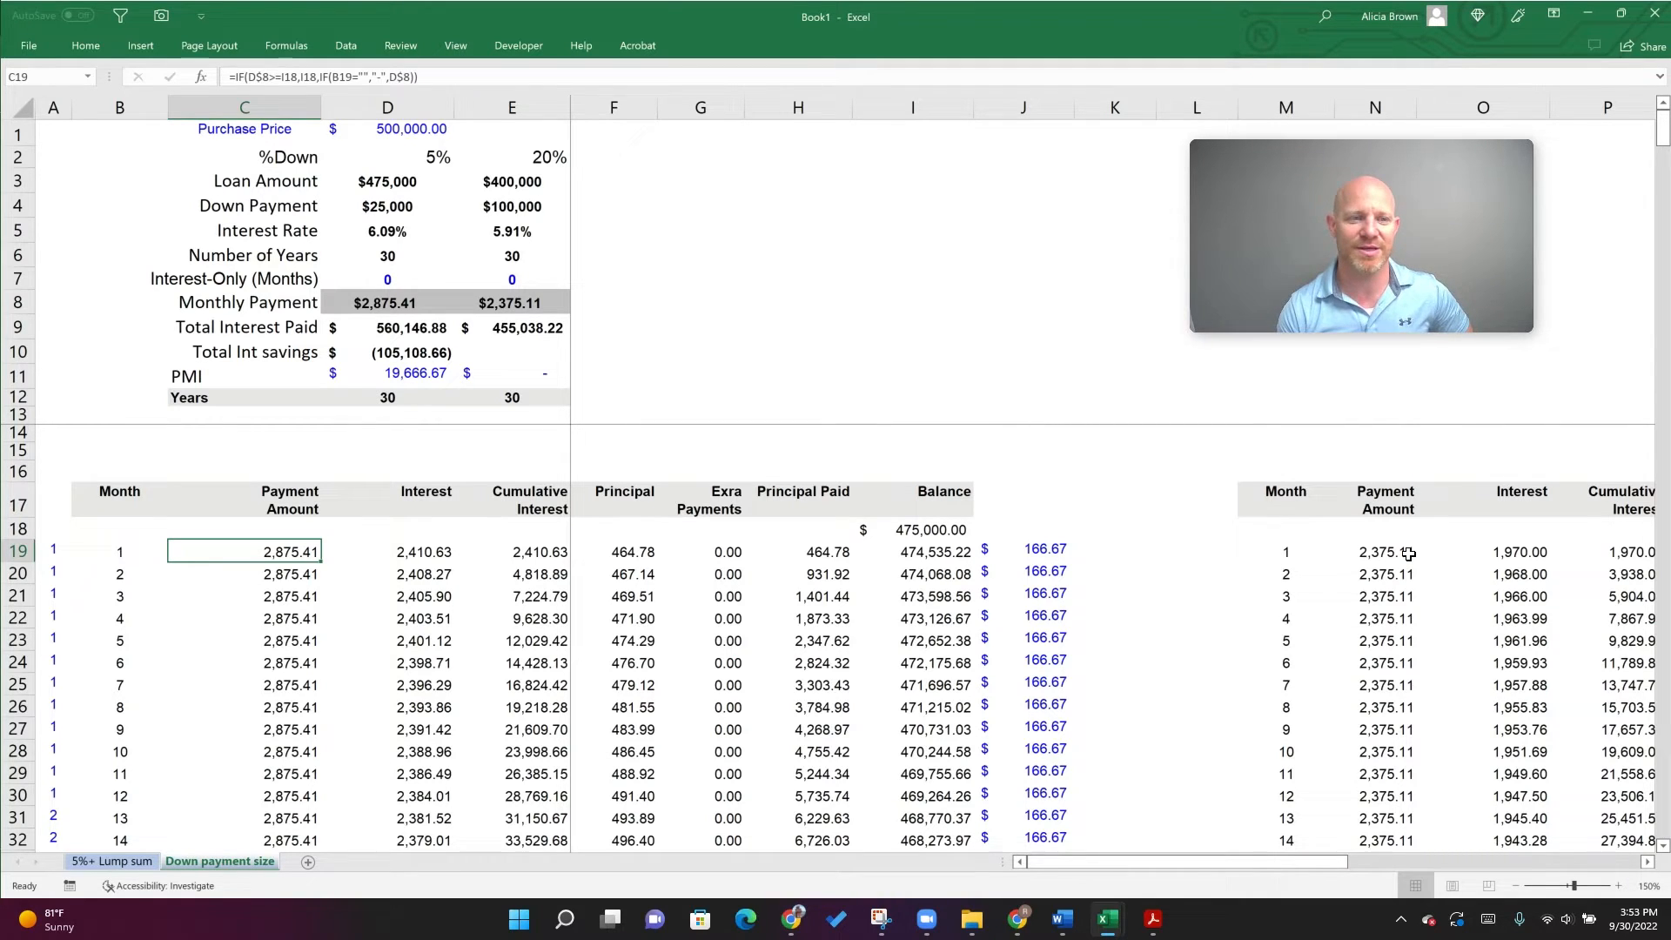
{"action": "left_click", "coordinate": [387, 552]}
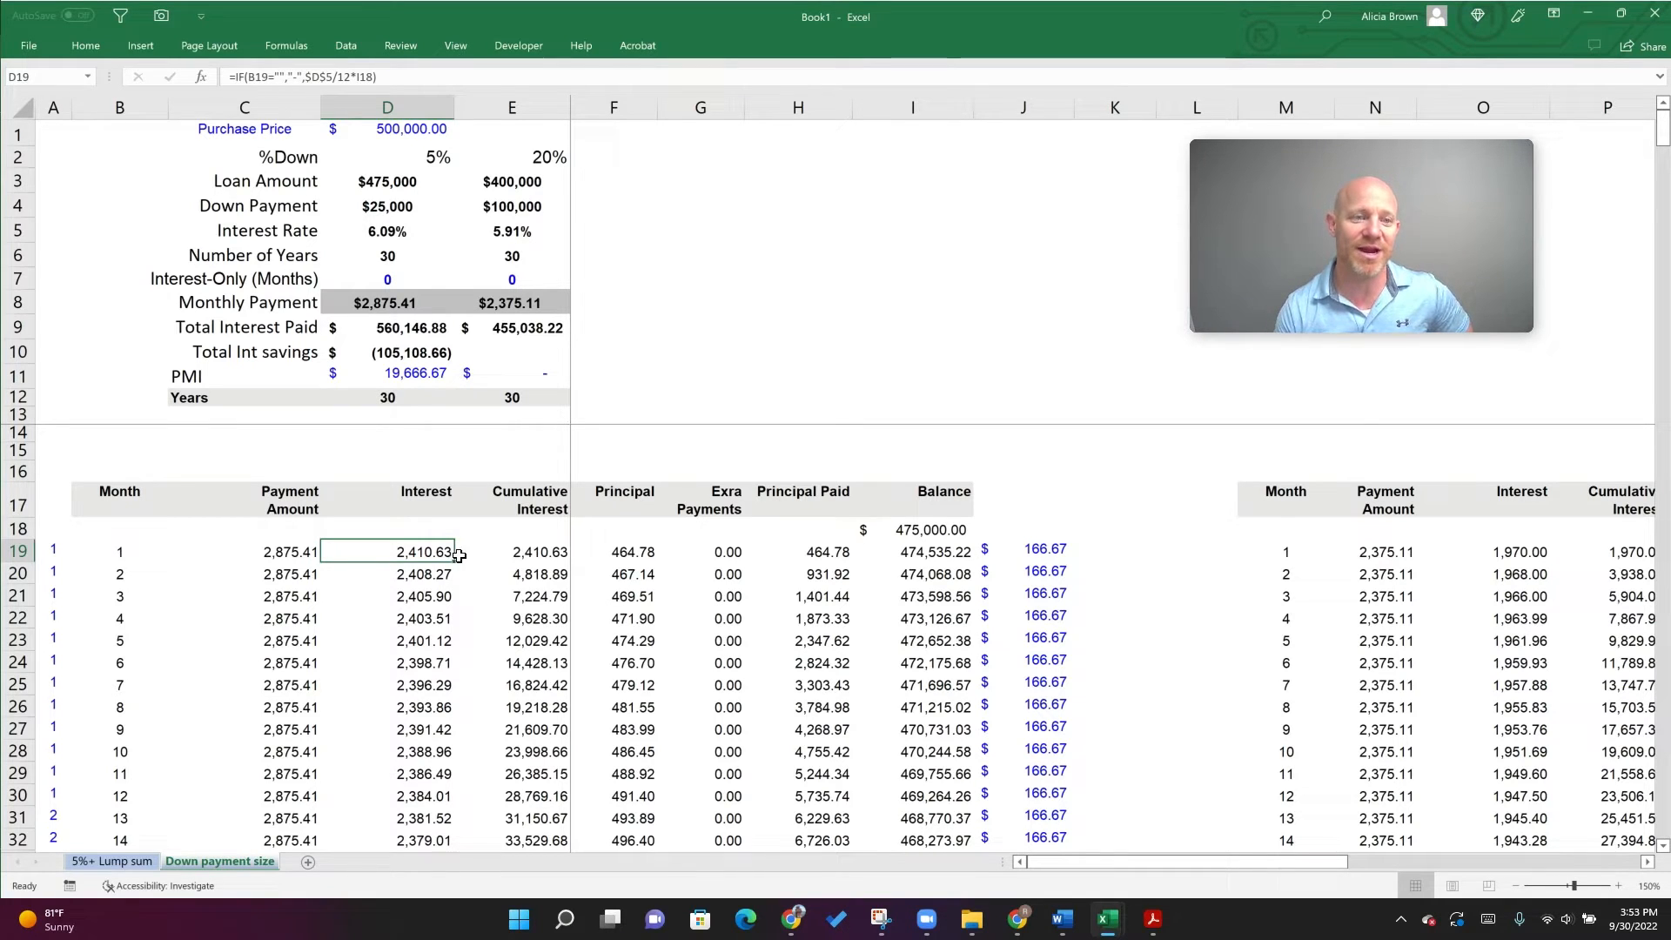
{"action": "mouse_move", "coordinate": [421, 531]}
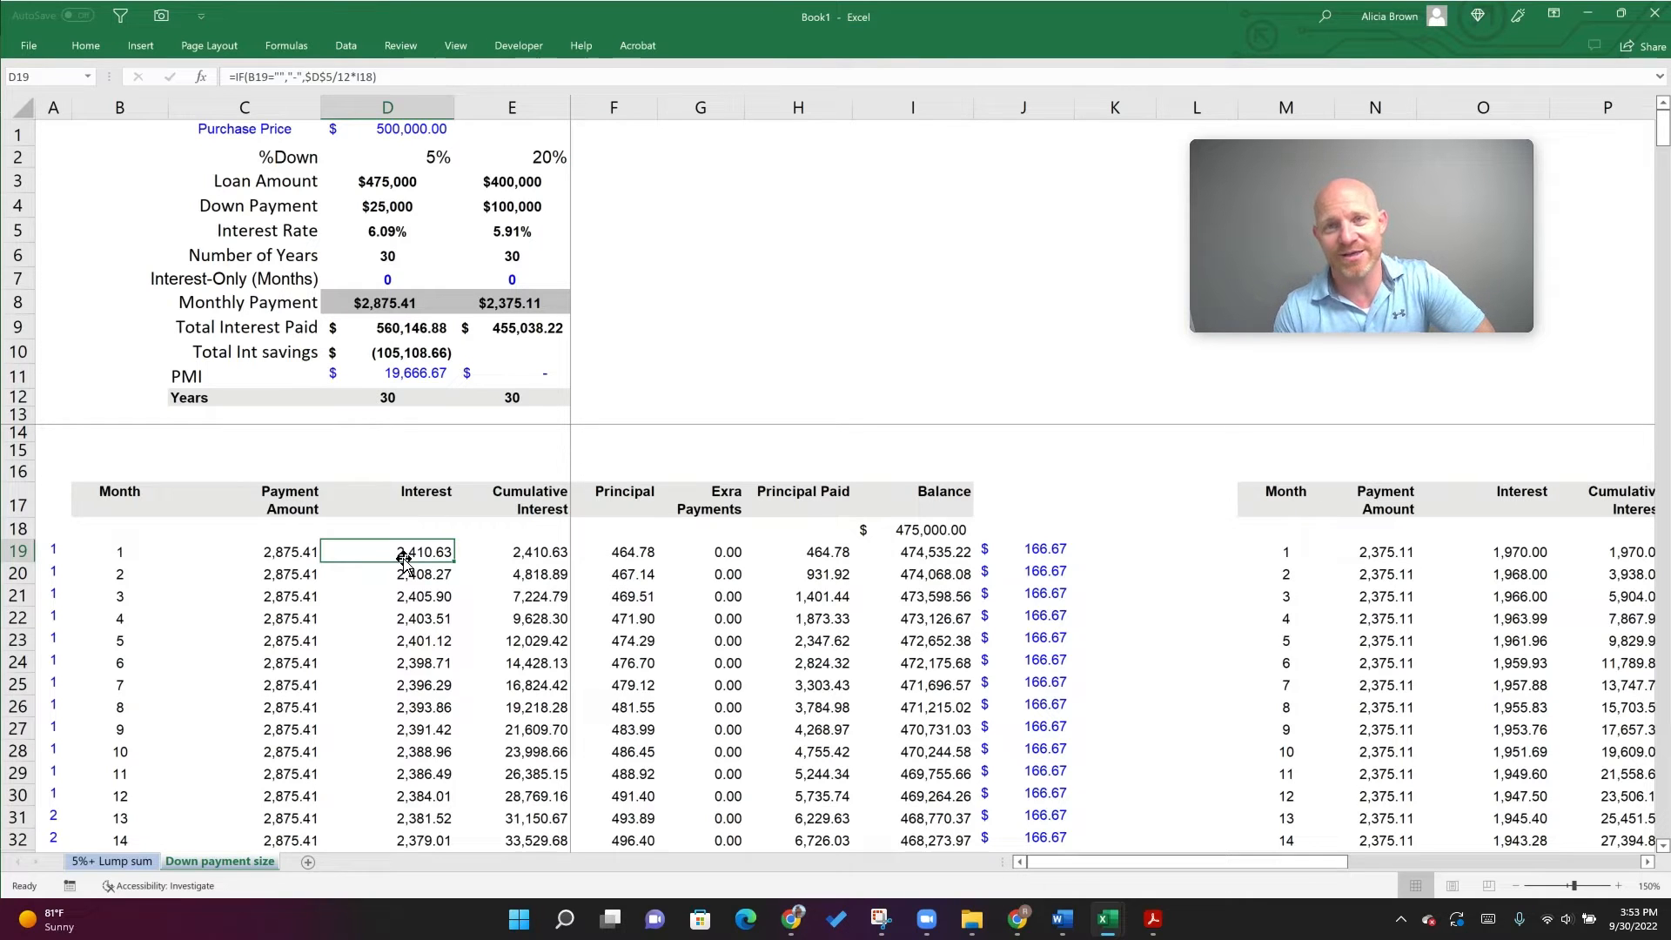
{"action": "mouse_move", "coordinate": [1561, 552]}
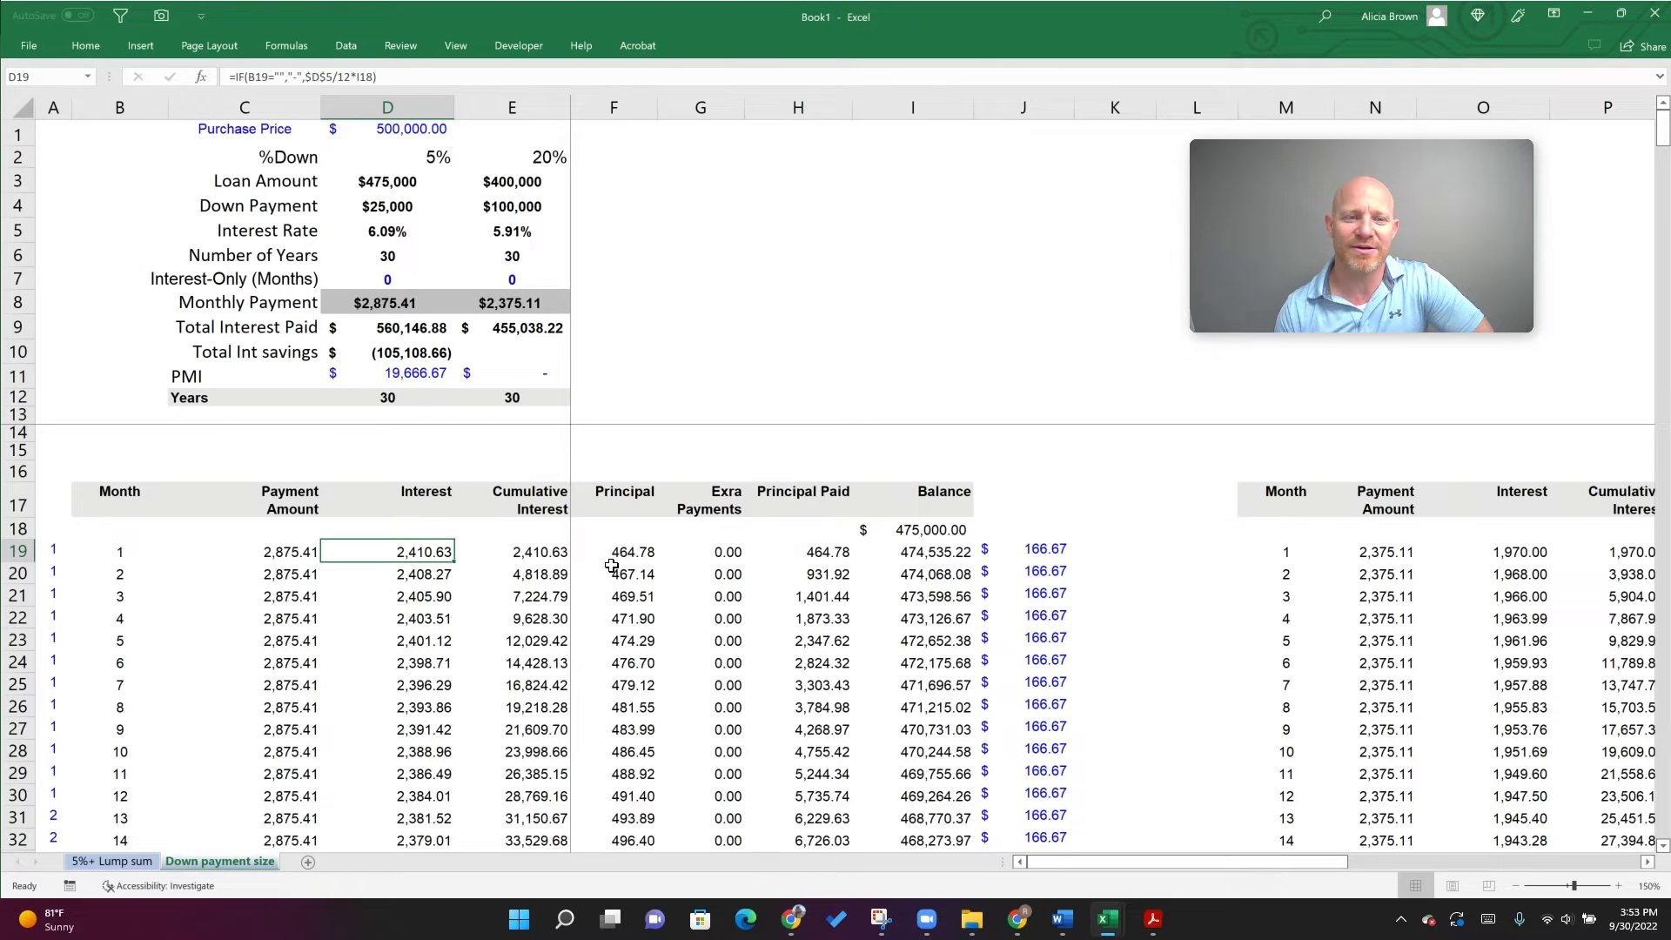
{"action": "mouse_move", "coordinate": [1231, 882]}
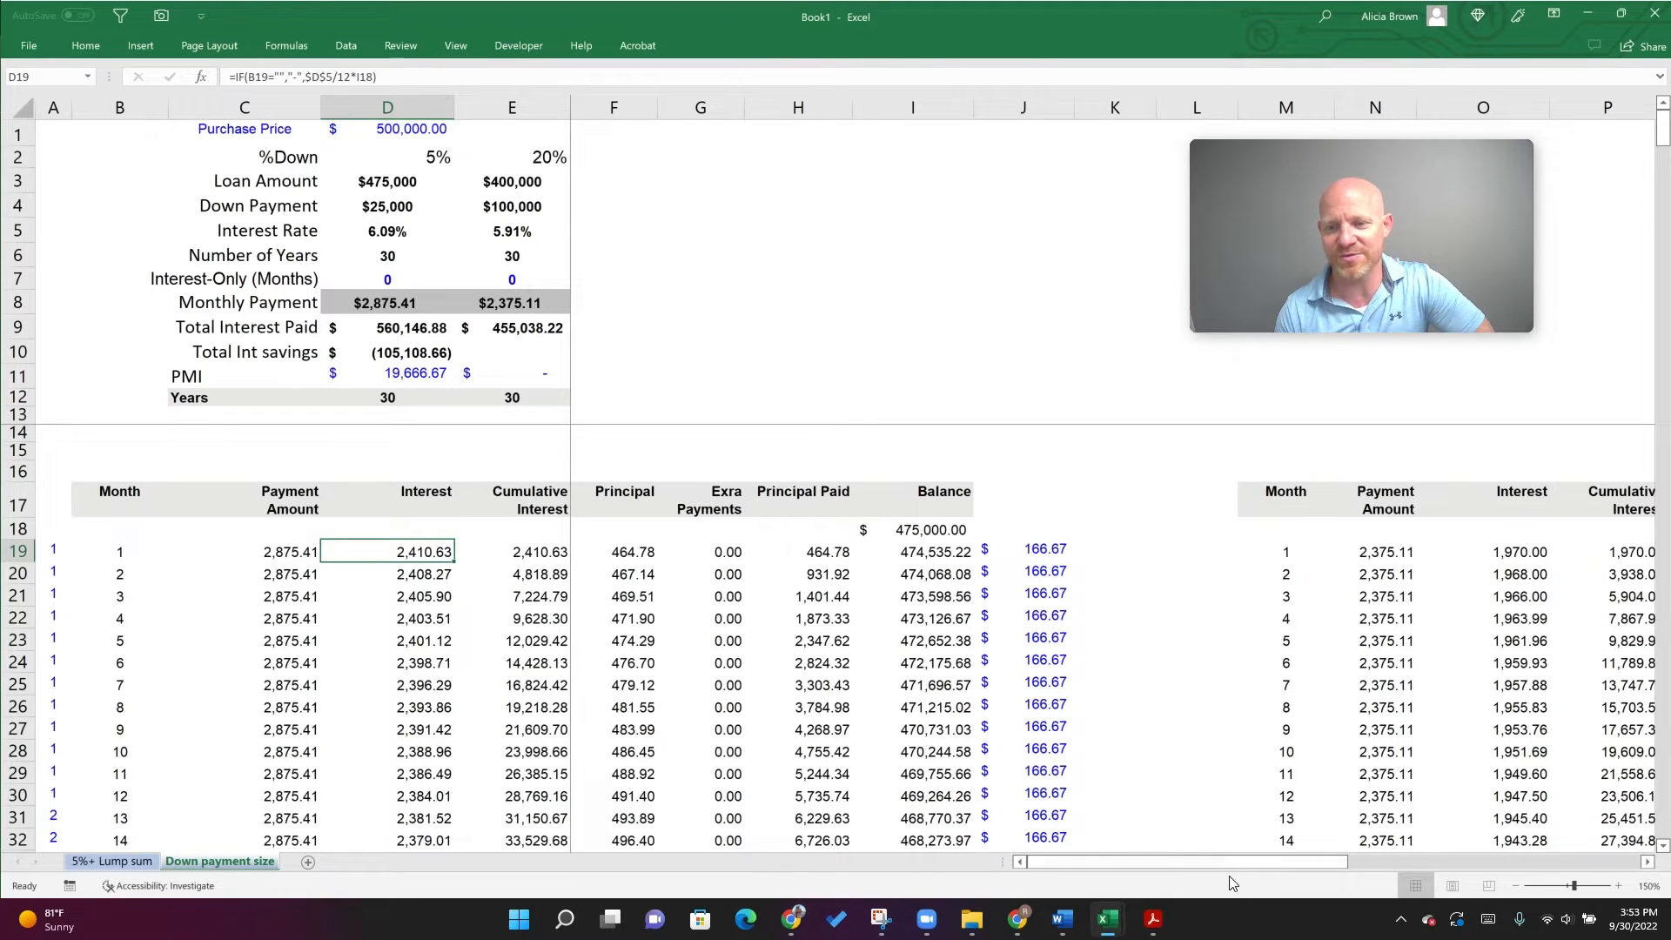
{"action": "scroll", "scroll_direction": "right", "scroll_amount": 3}
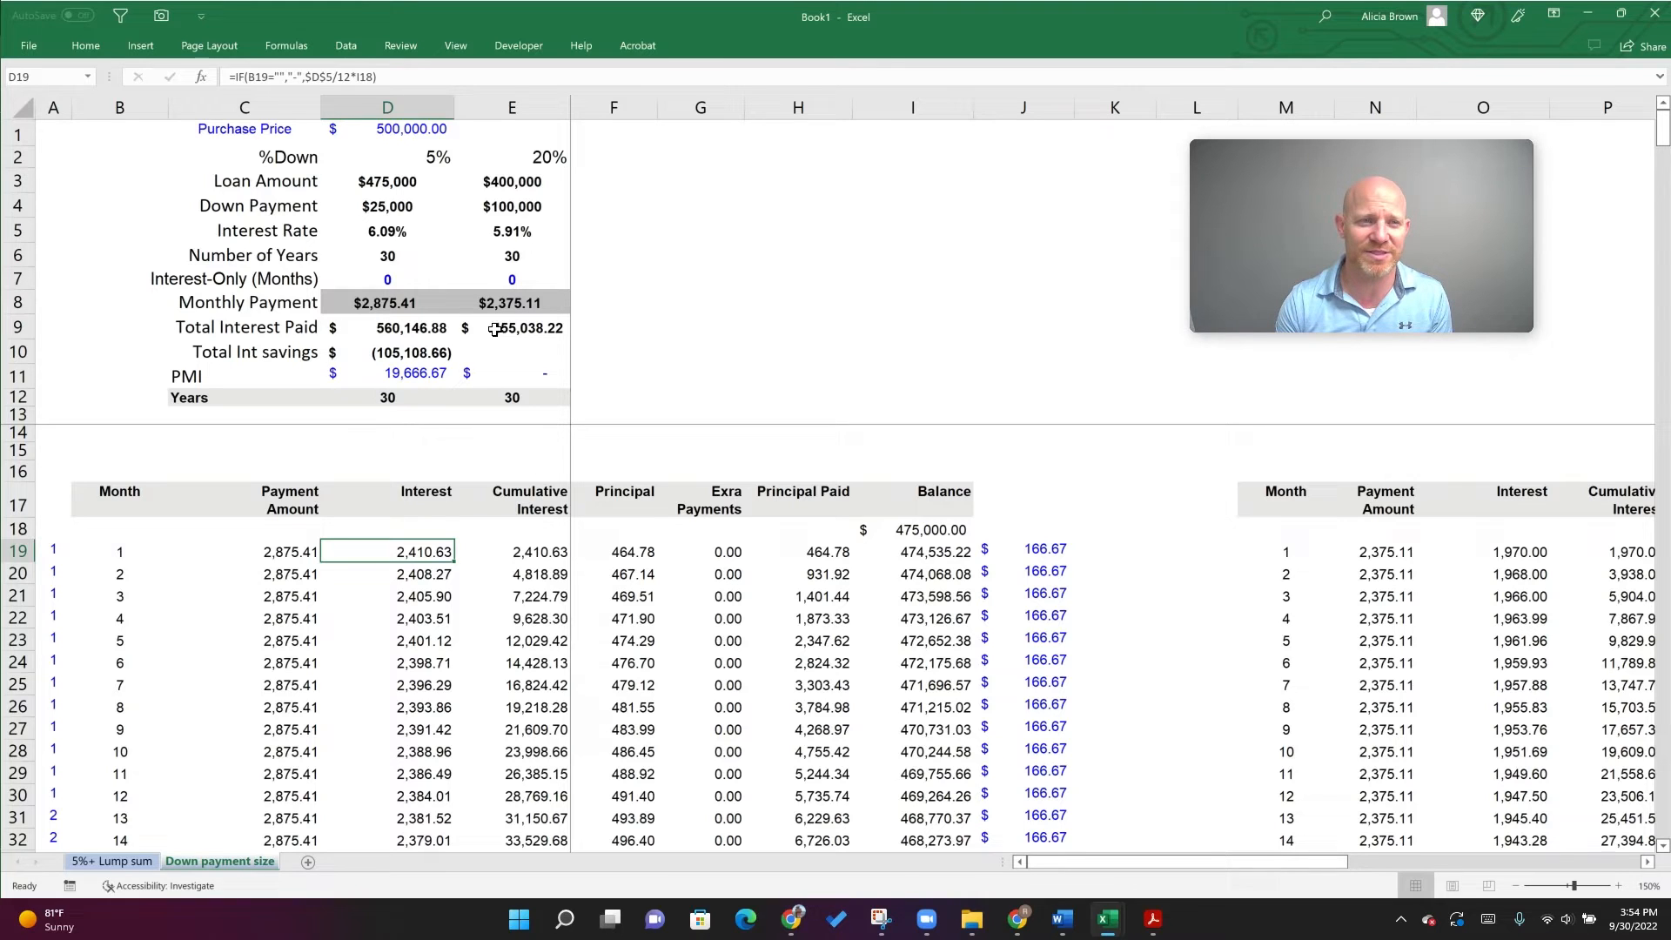
{"action": "left_click", "coordinate": [386, 354]}
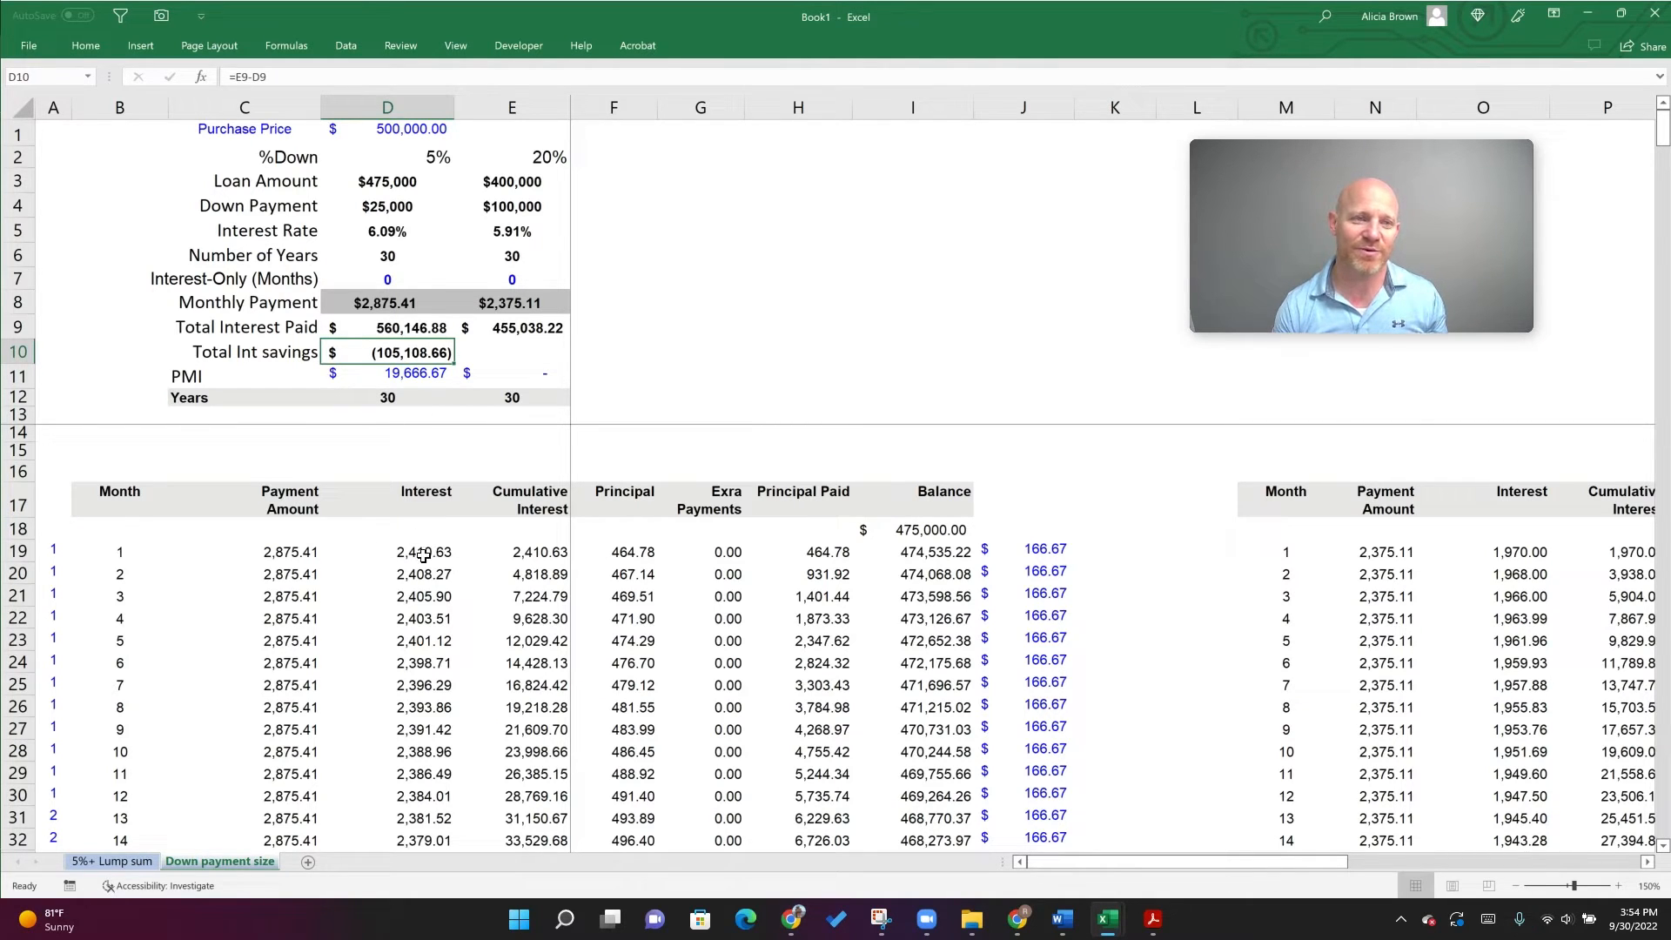
{"action": "mouse_move", "coordinate": [369, 559]}
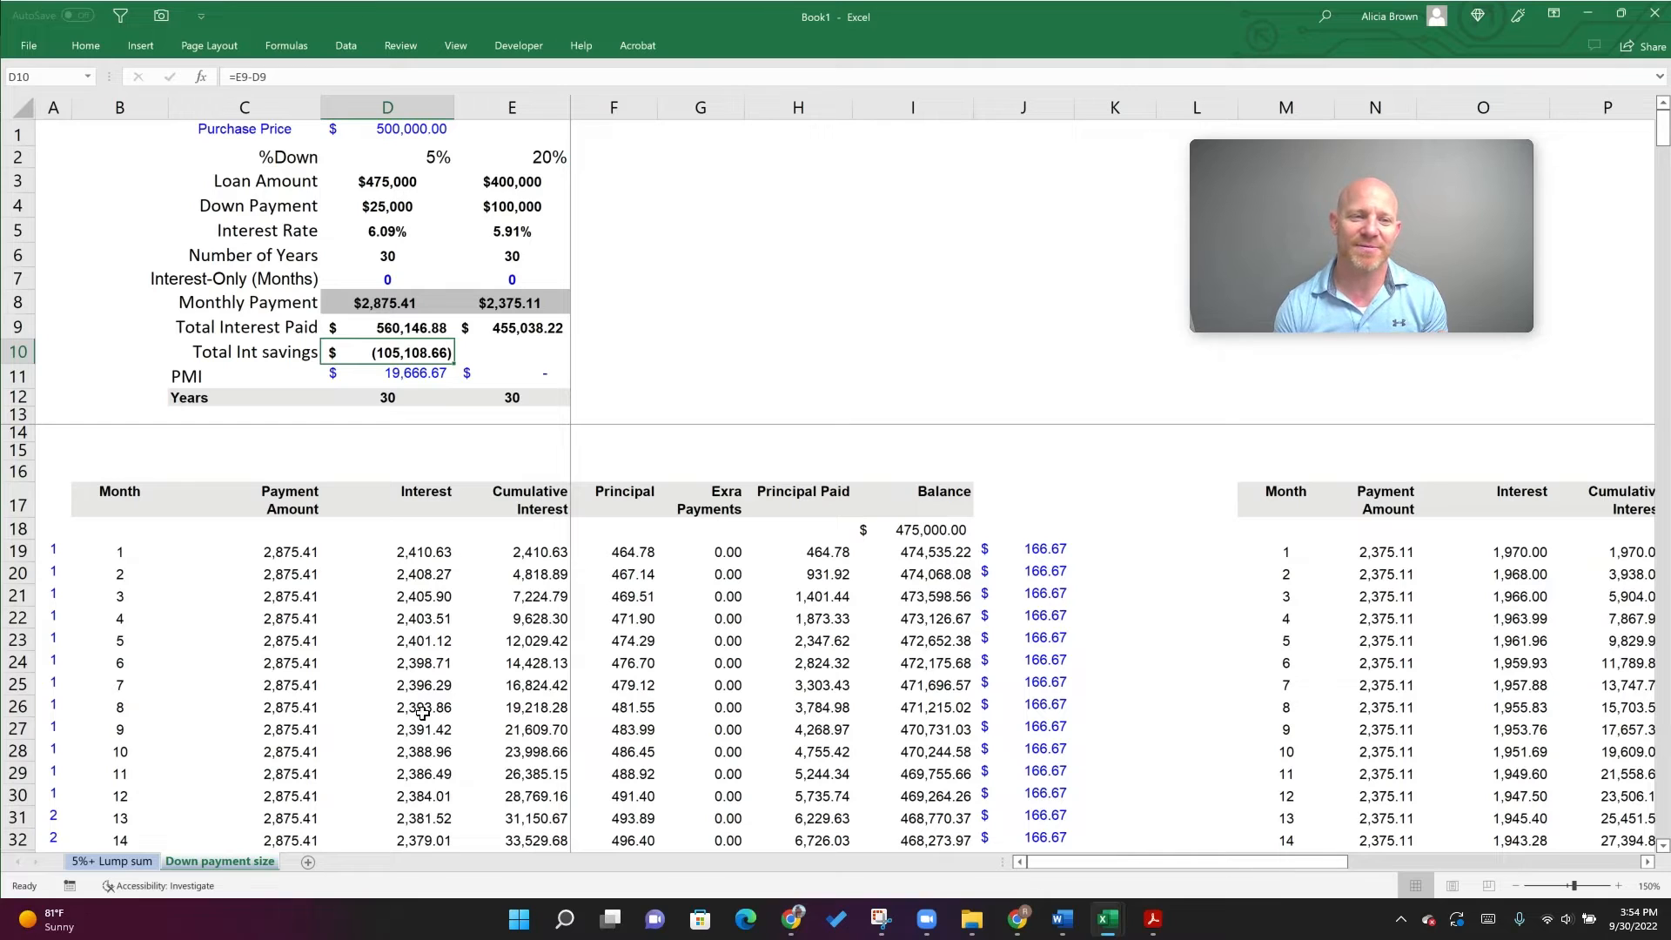
{"action": "left_click", "coordinate": [244, 552]}
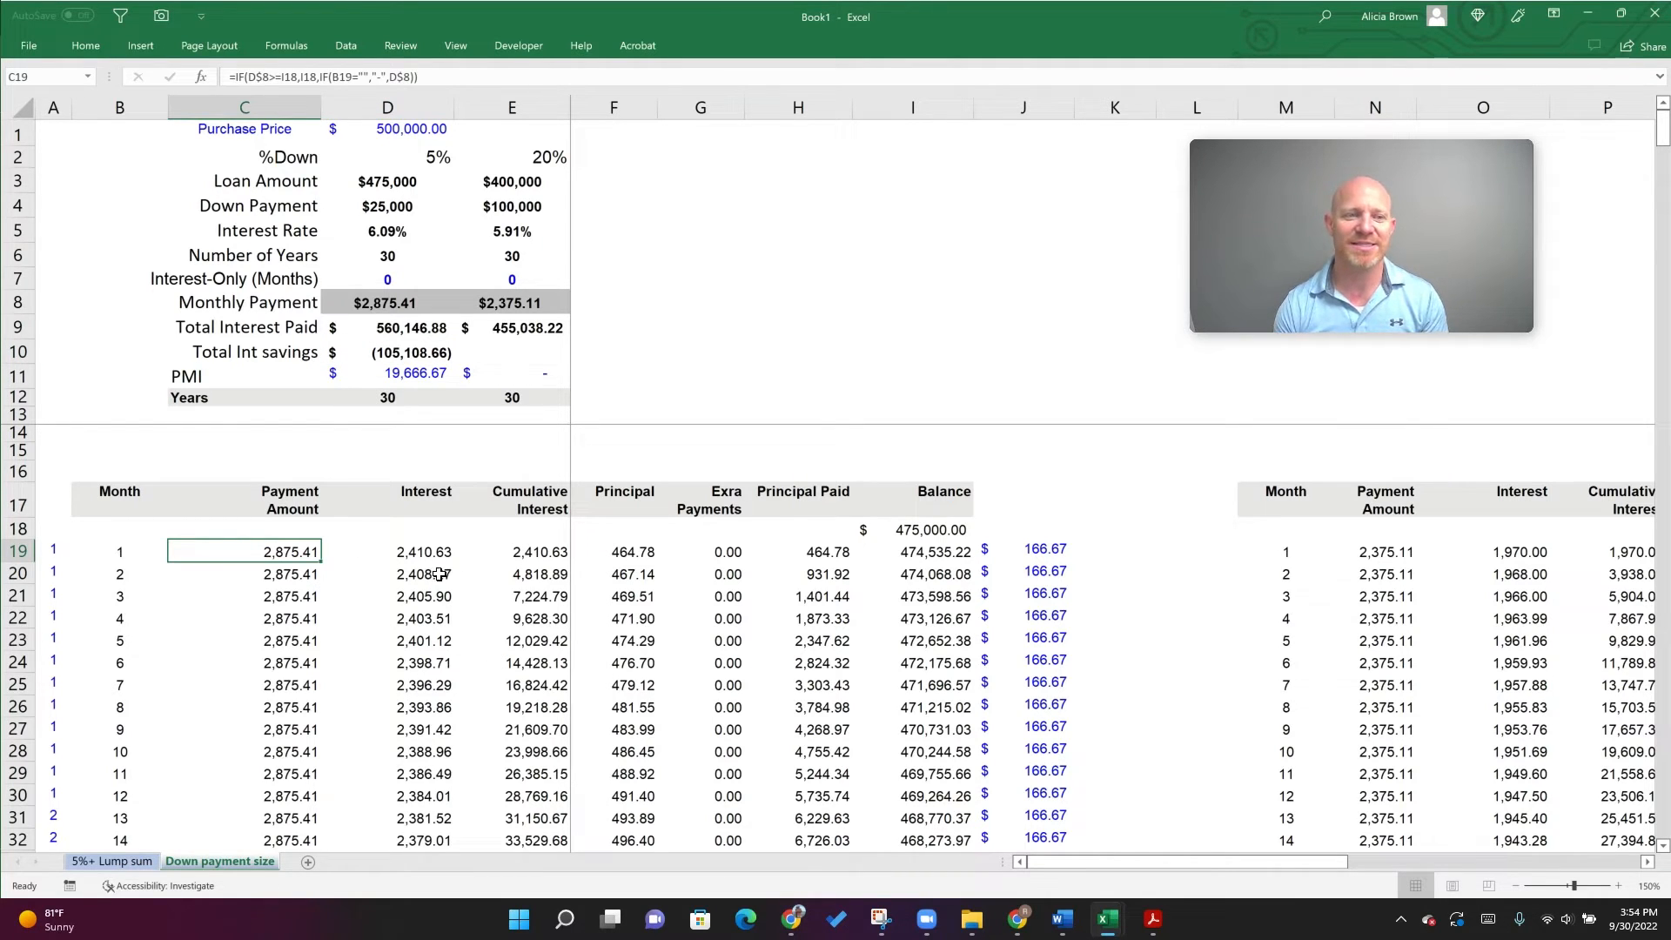
{"action": "left_click", "coordinate": [244, 595]}
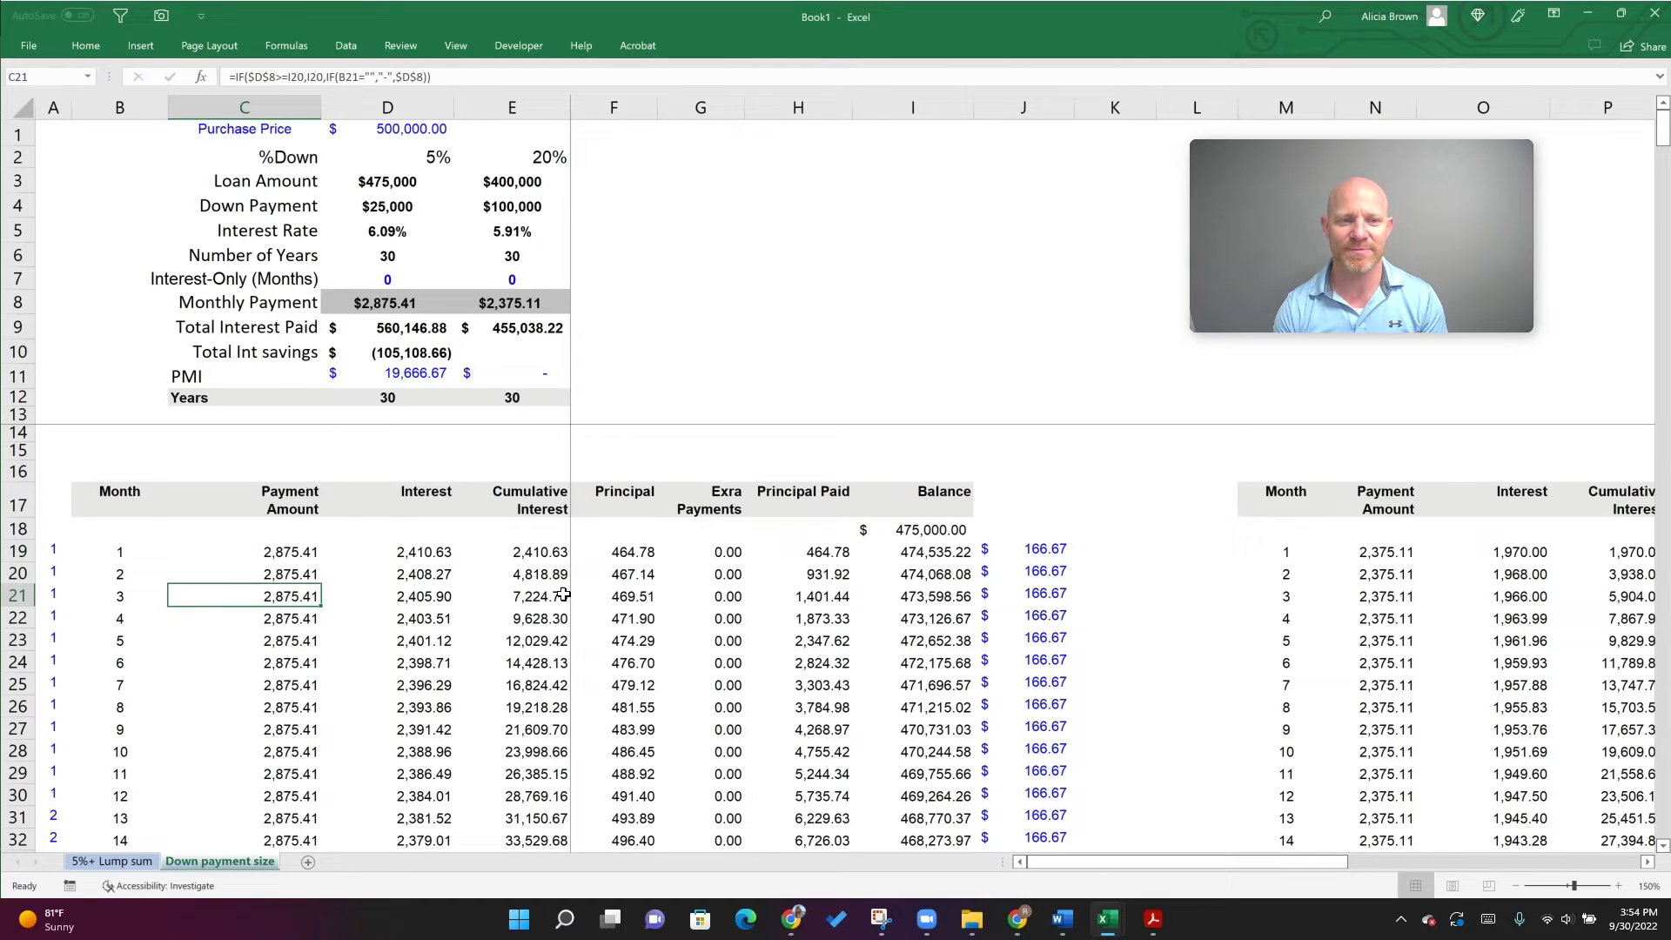
{"action": "mouse_move", "coordinate": [639, 597]}
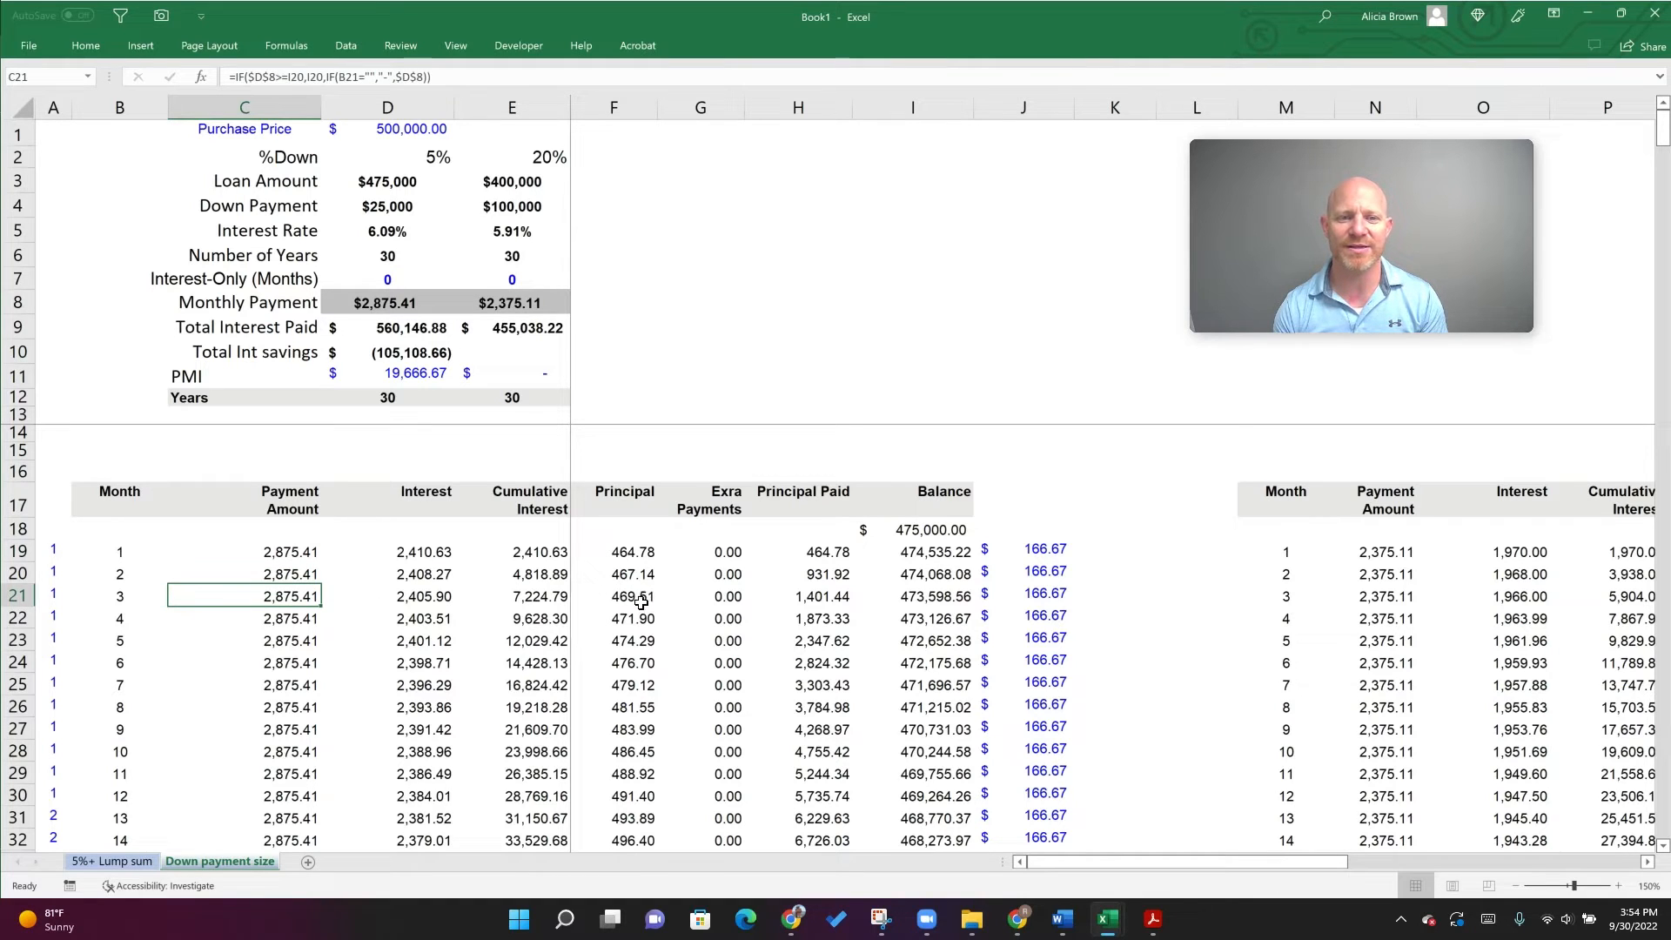
{"action": "mouse_move", "coordinate": [729, 597]}
{"action": "type", "text": "=IF(C21<120,$J$8,0"}
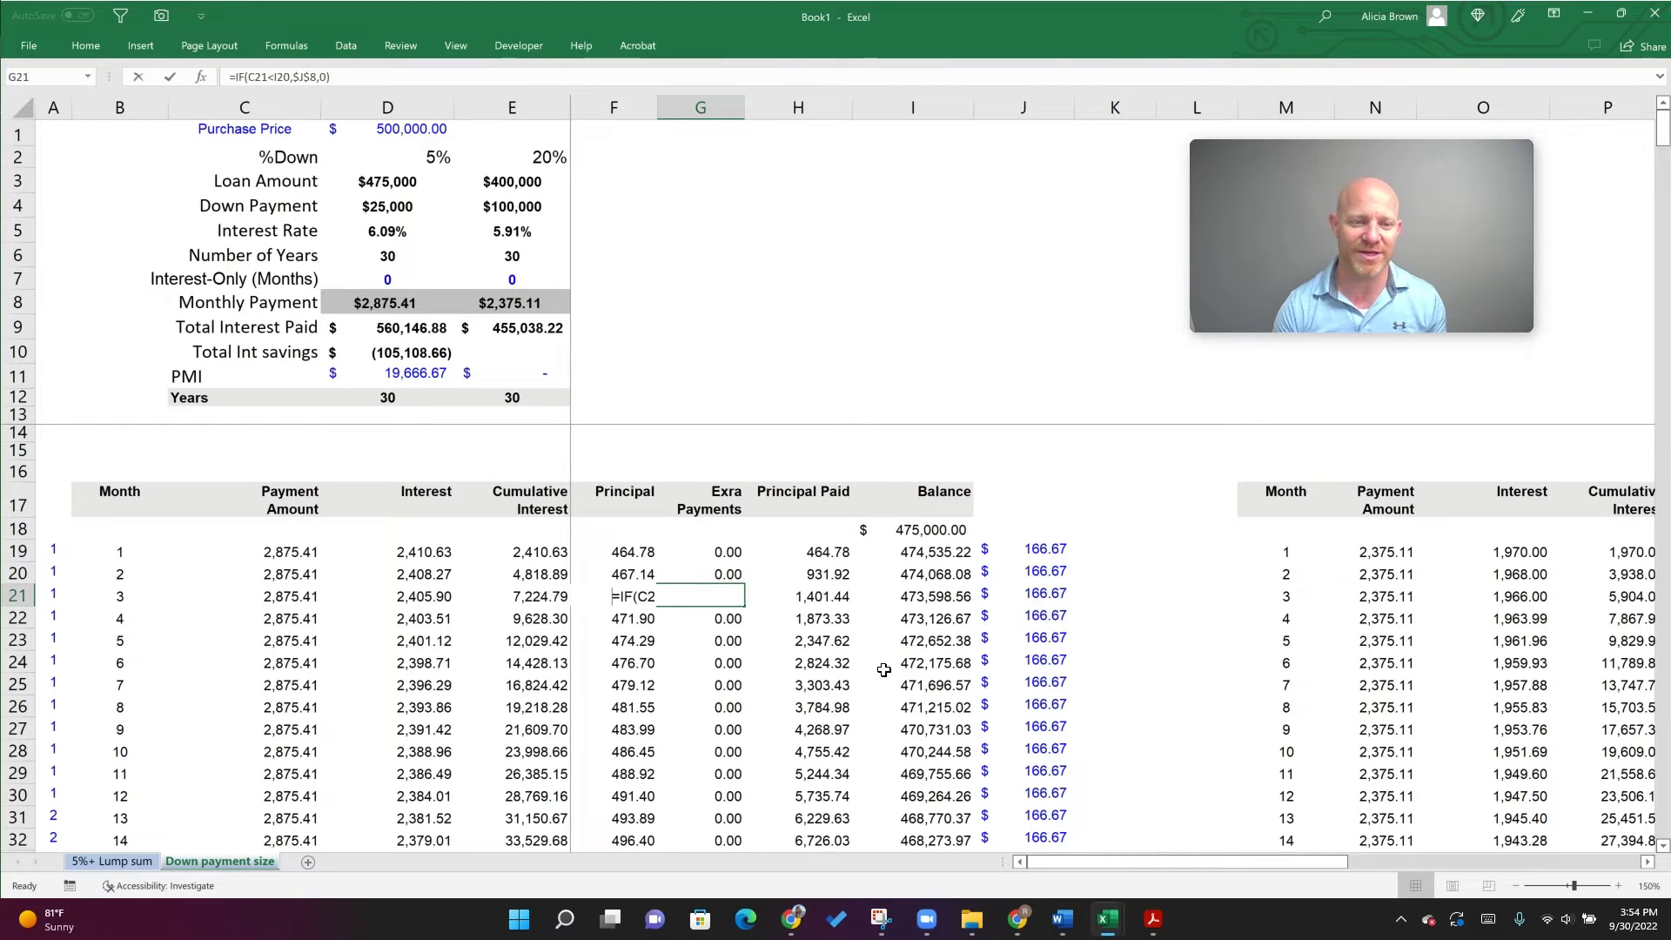
{"action": "type", "text": "4"}
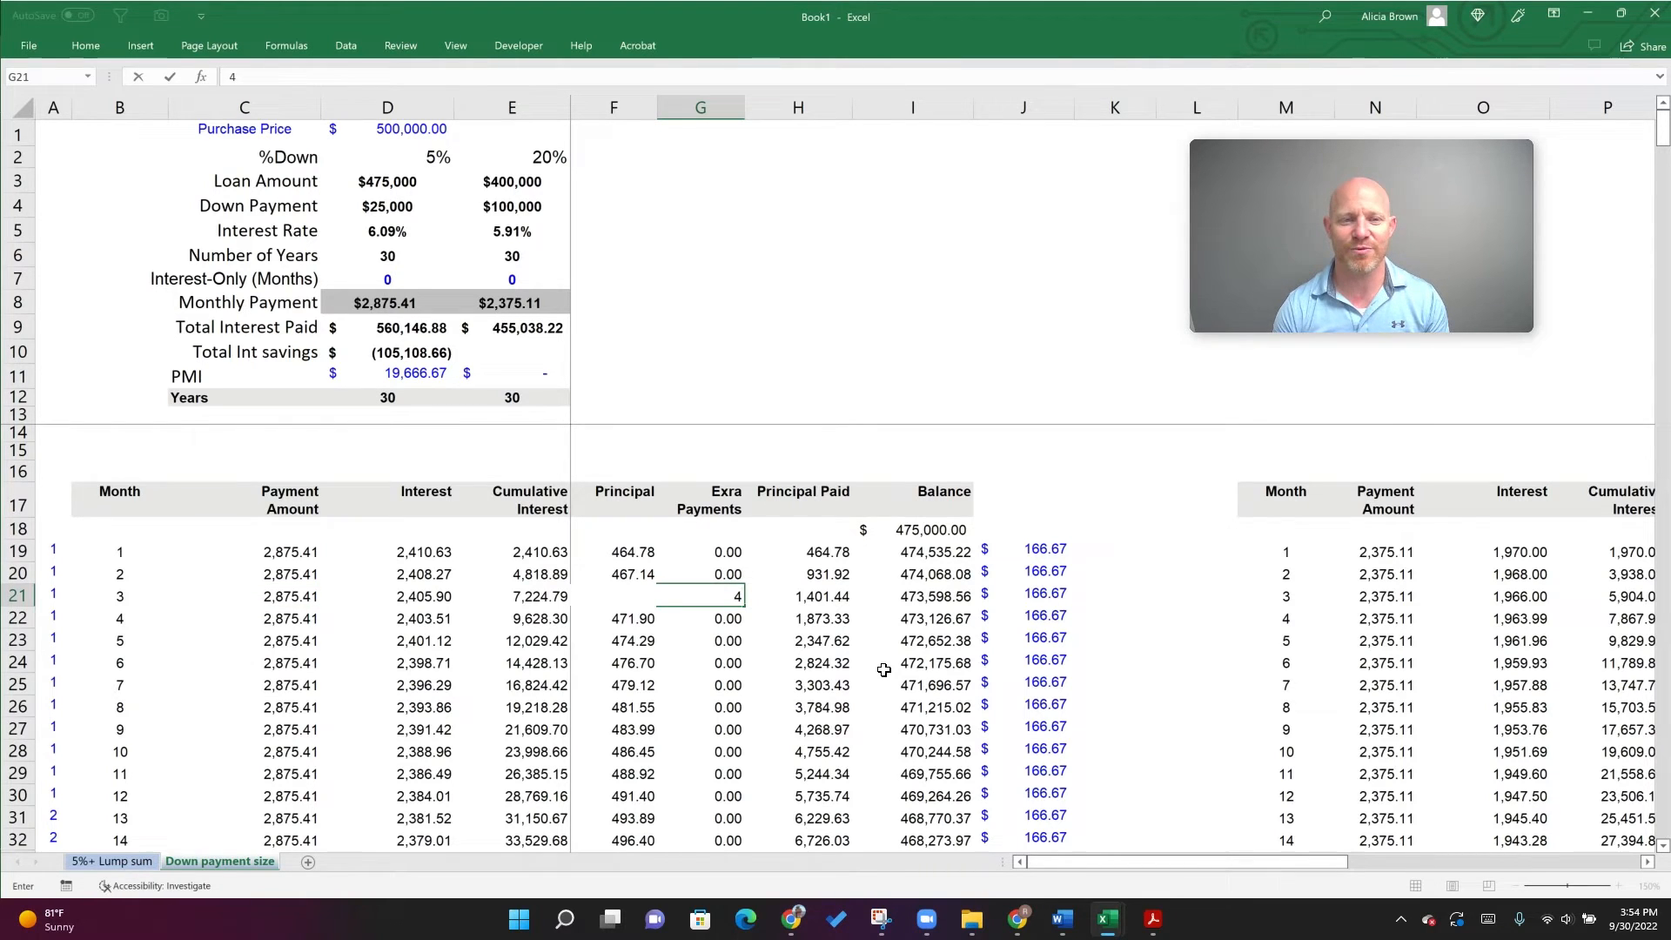
{"action": "type", "text": "69.00"}
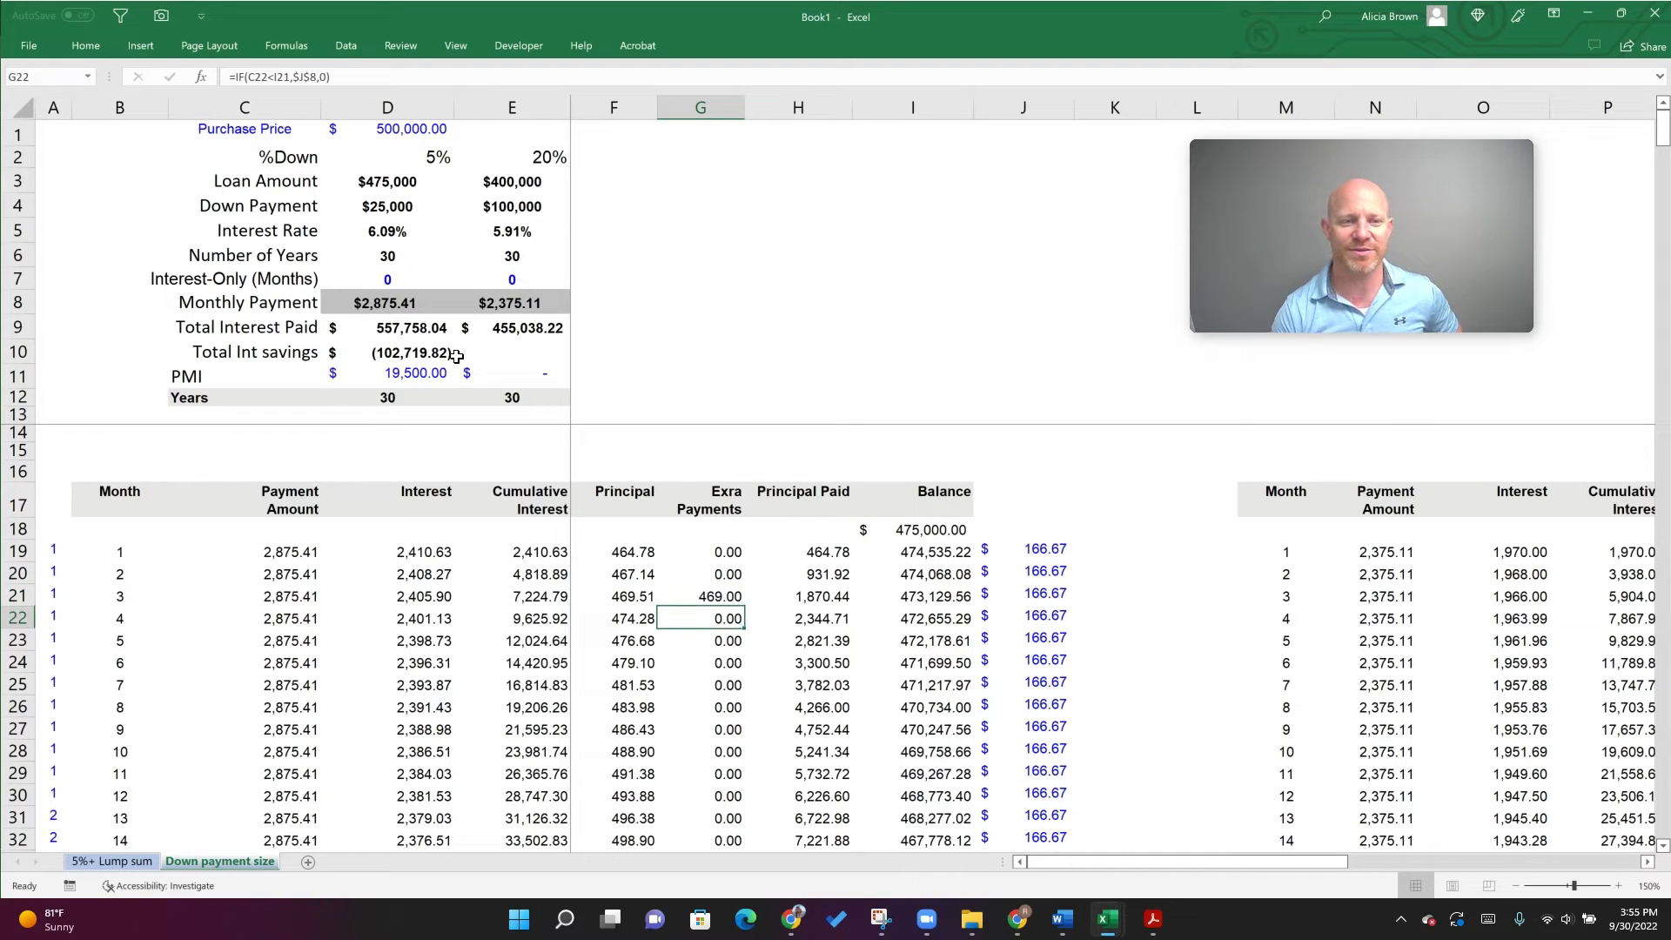
{"action": "type", "text": "474"}
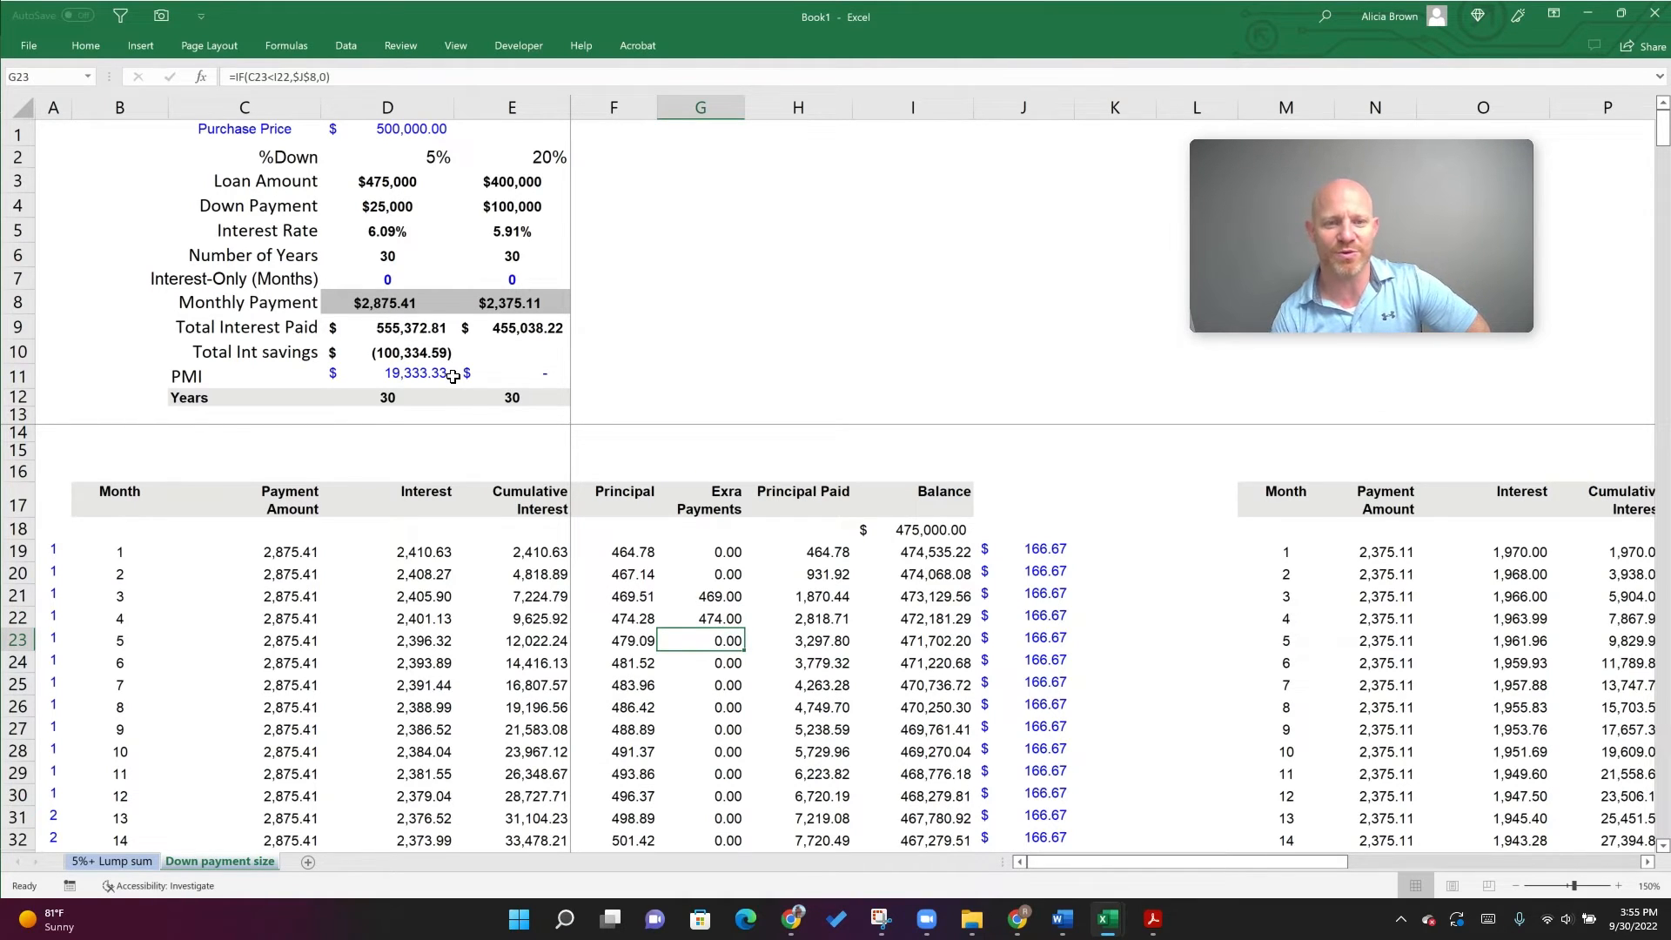
{"action": "left_click", "coordinate": [700, 618]}
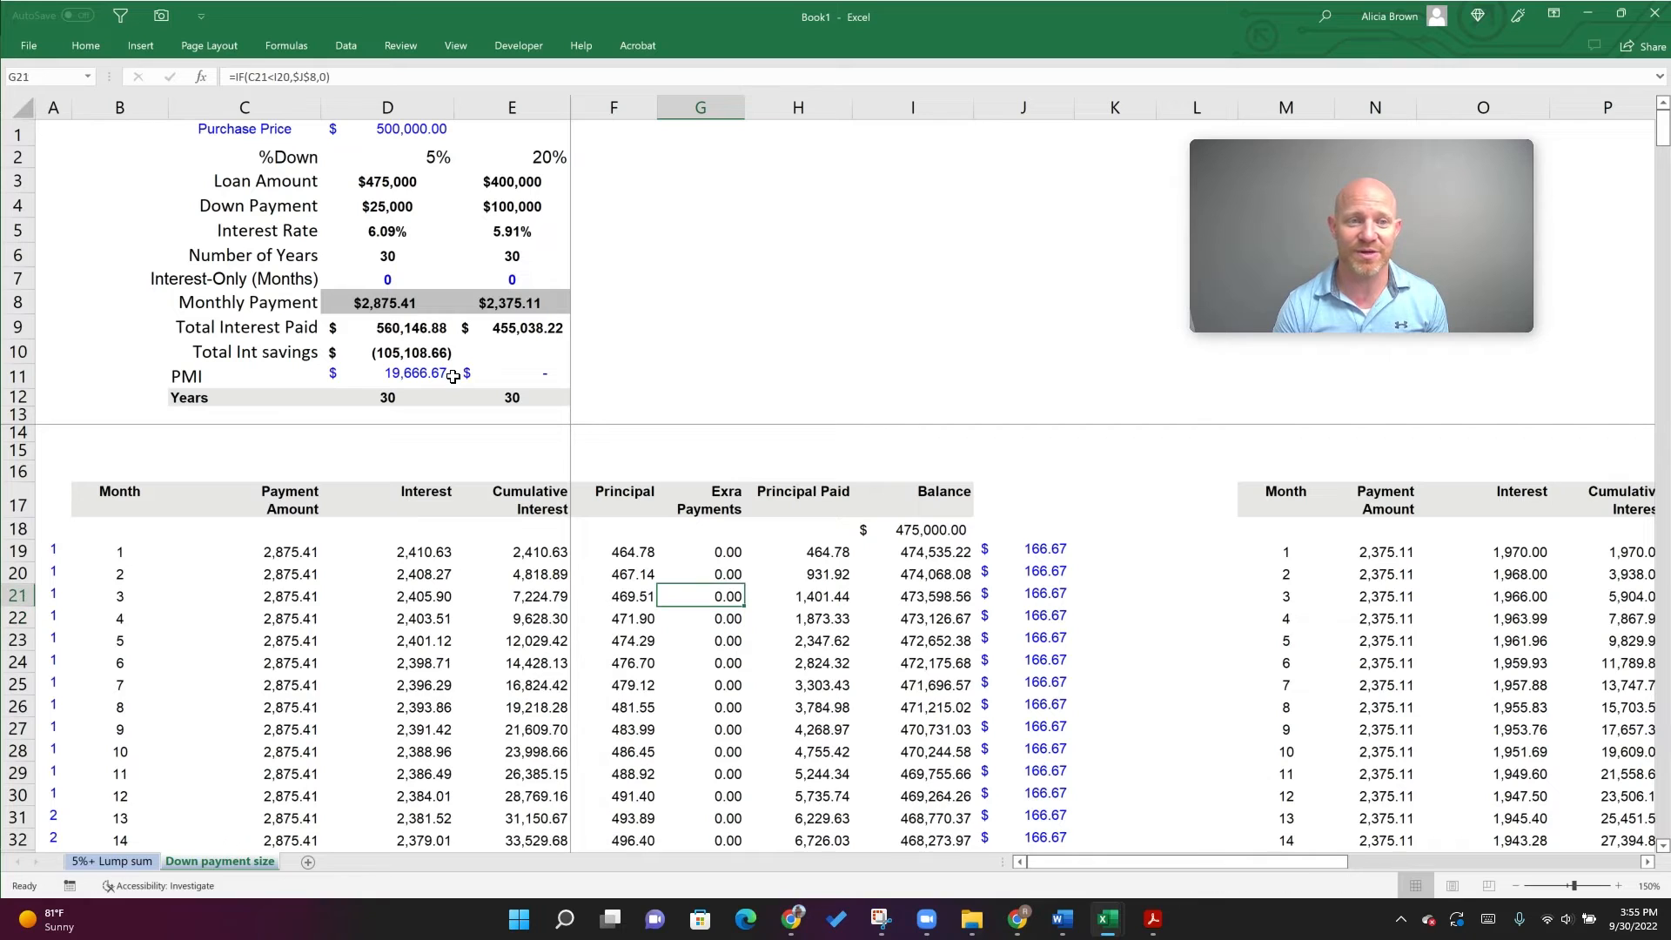
{"action": "left_click", "coordinate": [798, 301]}
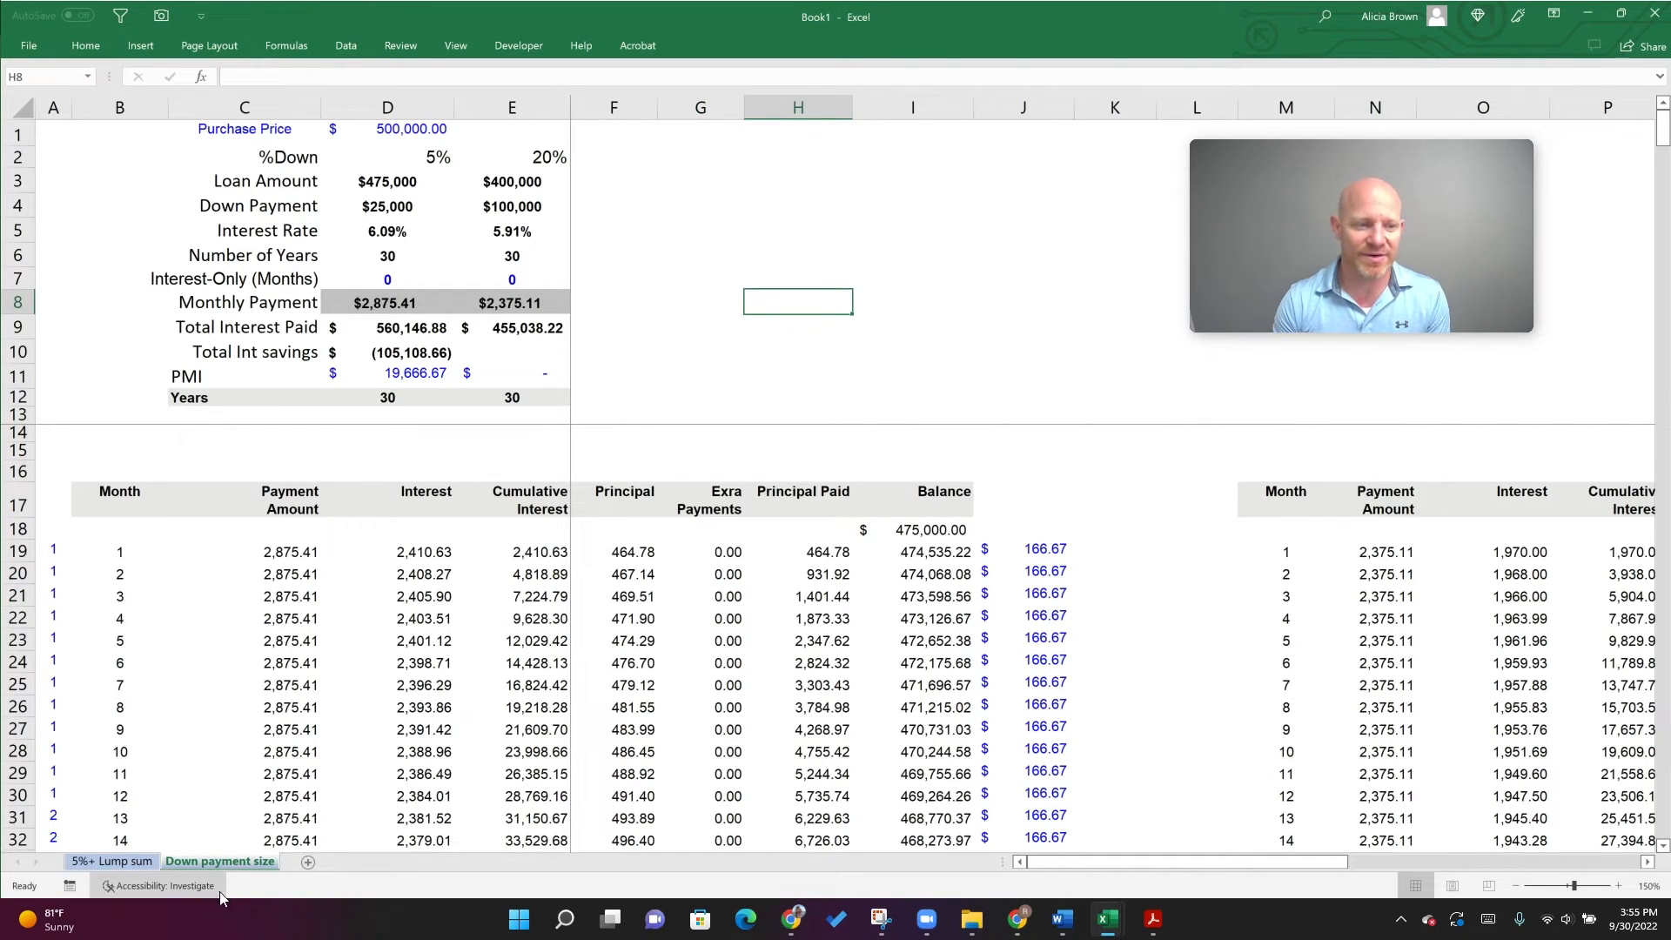
Switch to the 5%+ Lump sum sheet to enable the lump-sum option
{"action": "left_click", "coordinate": [112, 862]}
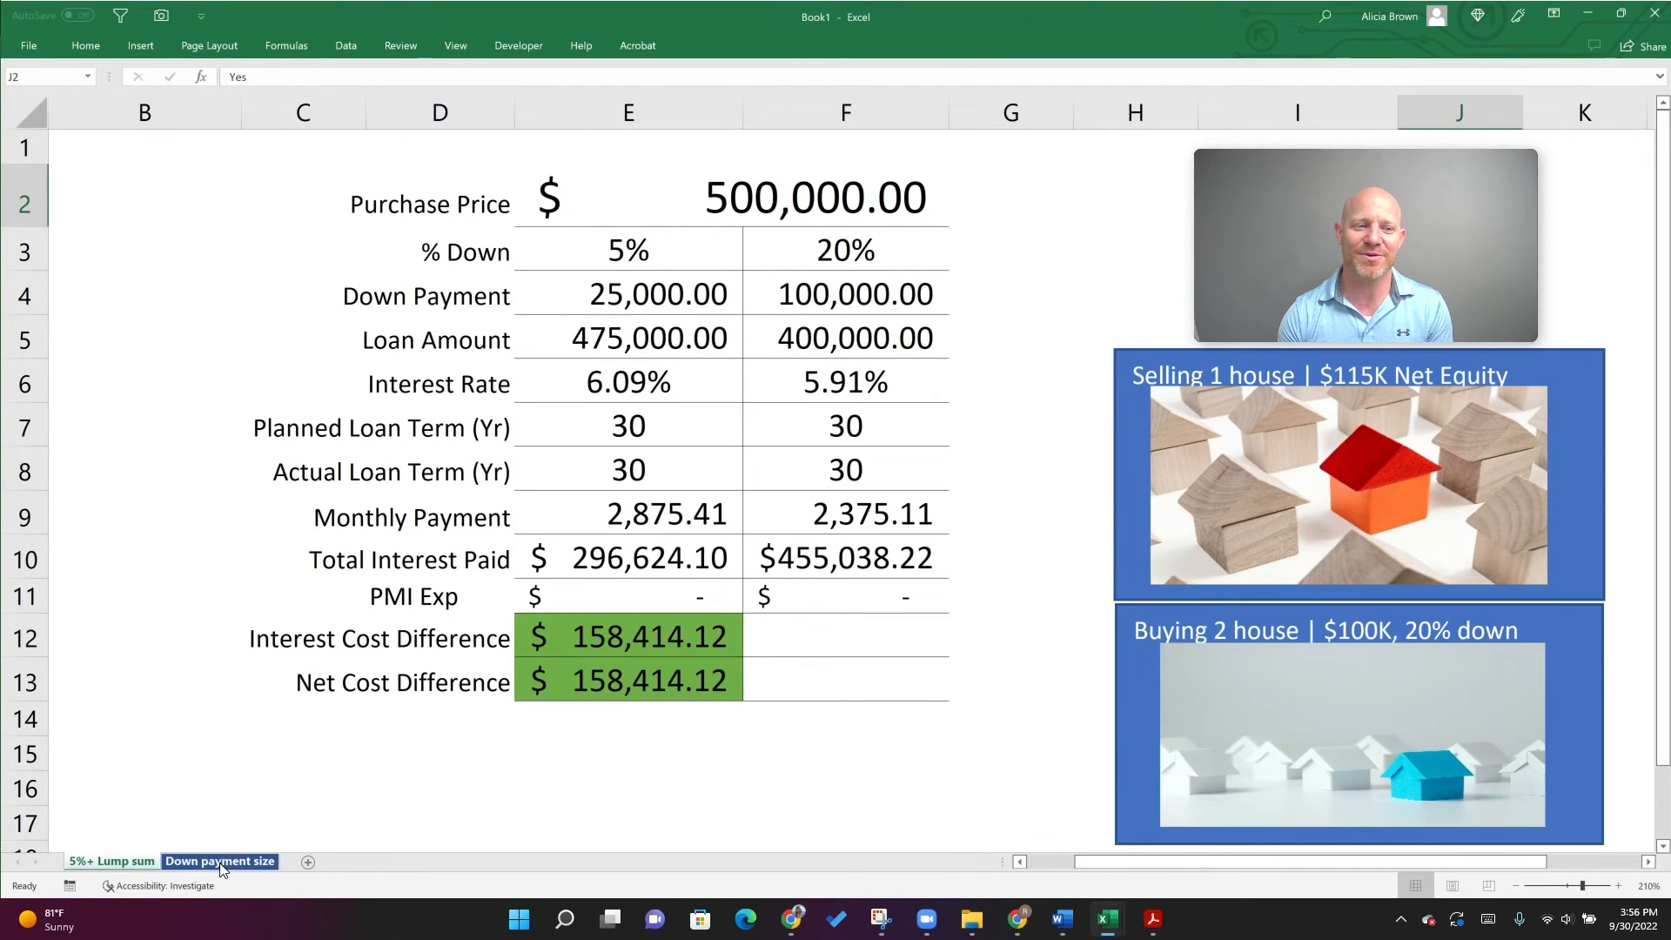
Inspect the $75,000 extra-payment formula (G19) and month-one balance formulas (I19, T19) in both tables
{"action": "left_click", "coordinate": [111, 862]}
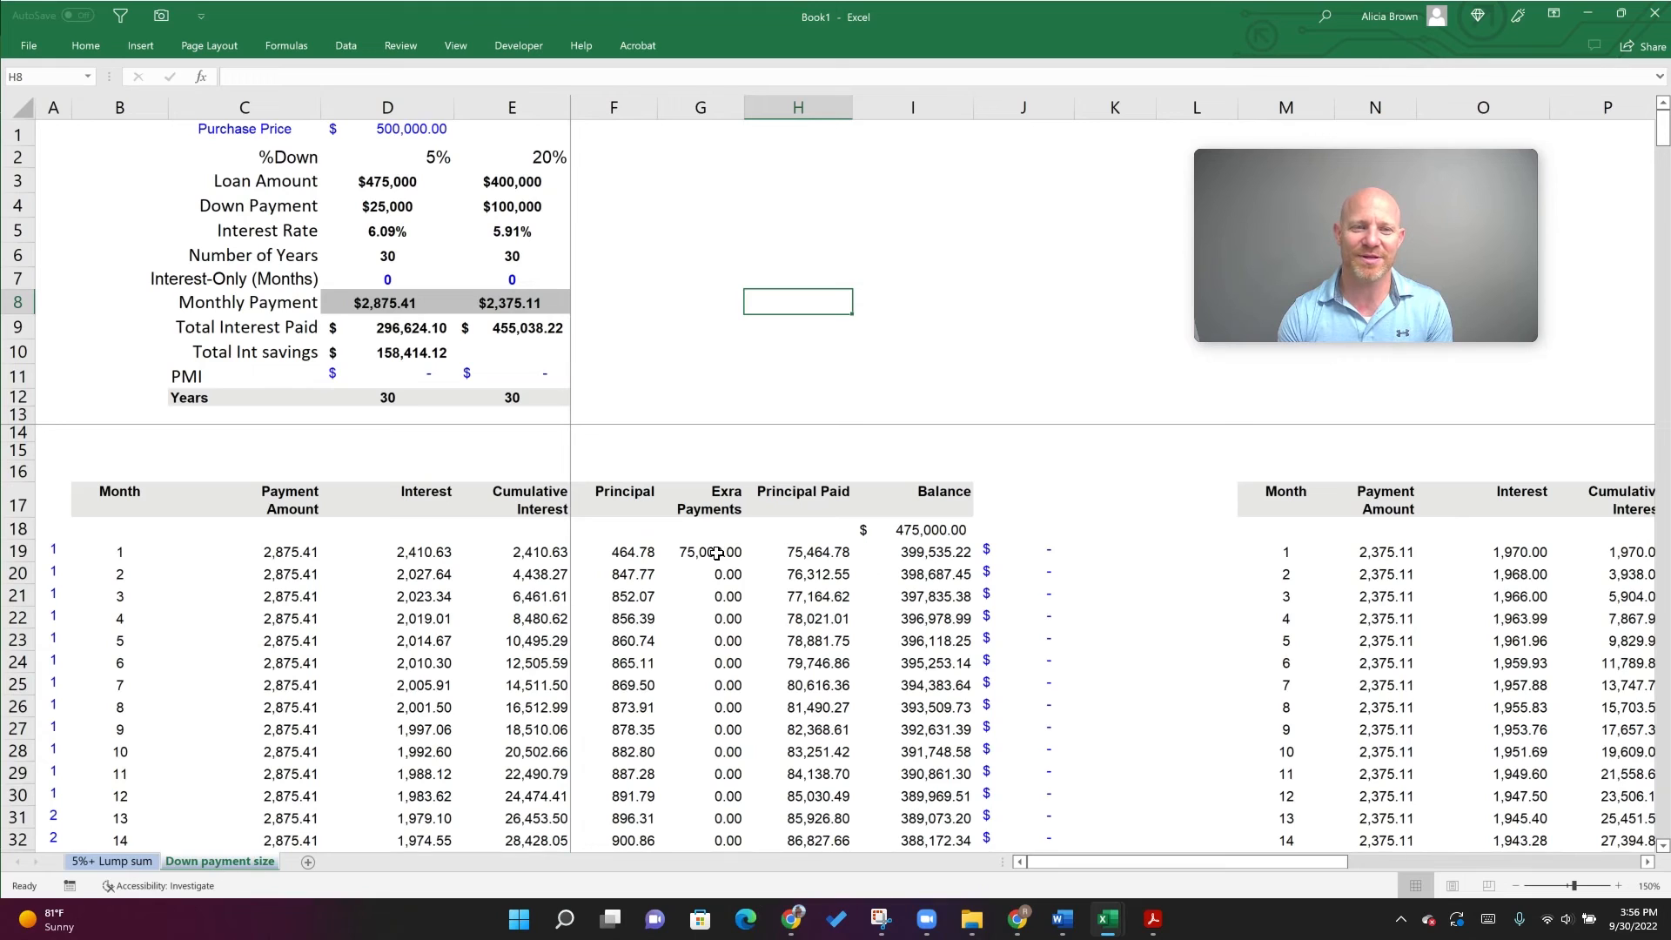
{"action": "left_click", "coordinate": [700, 552]}
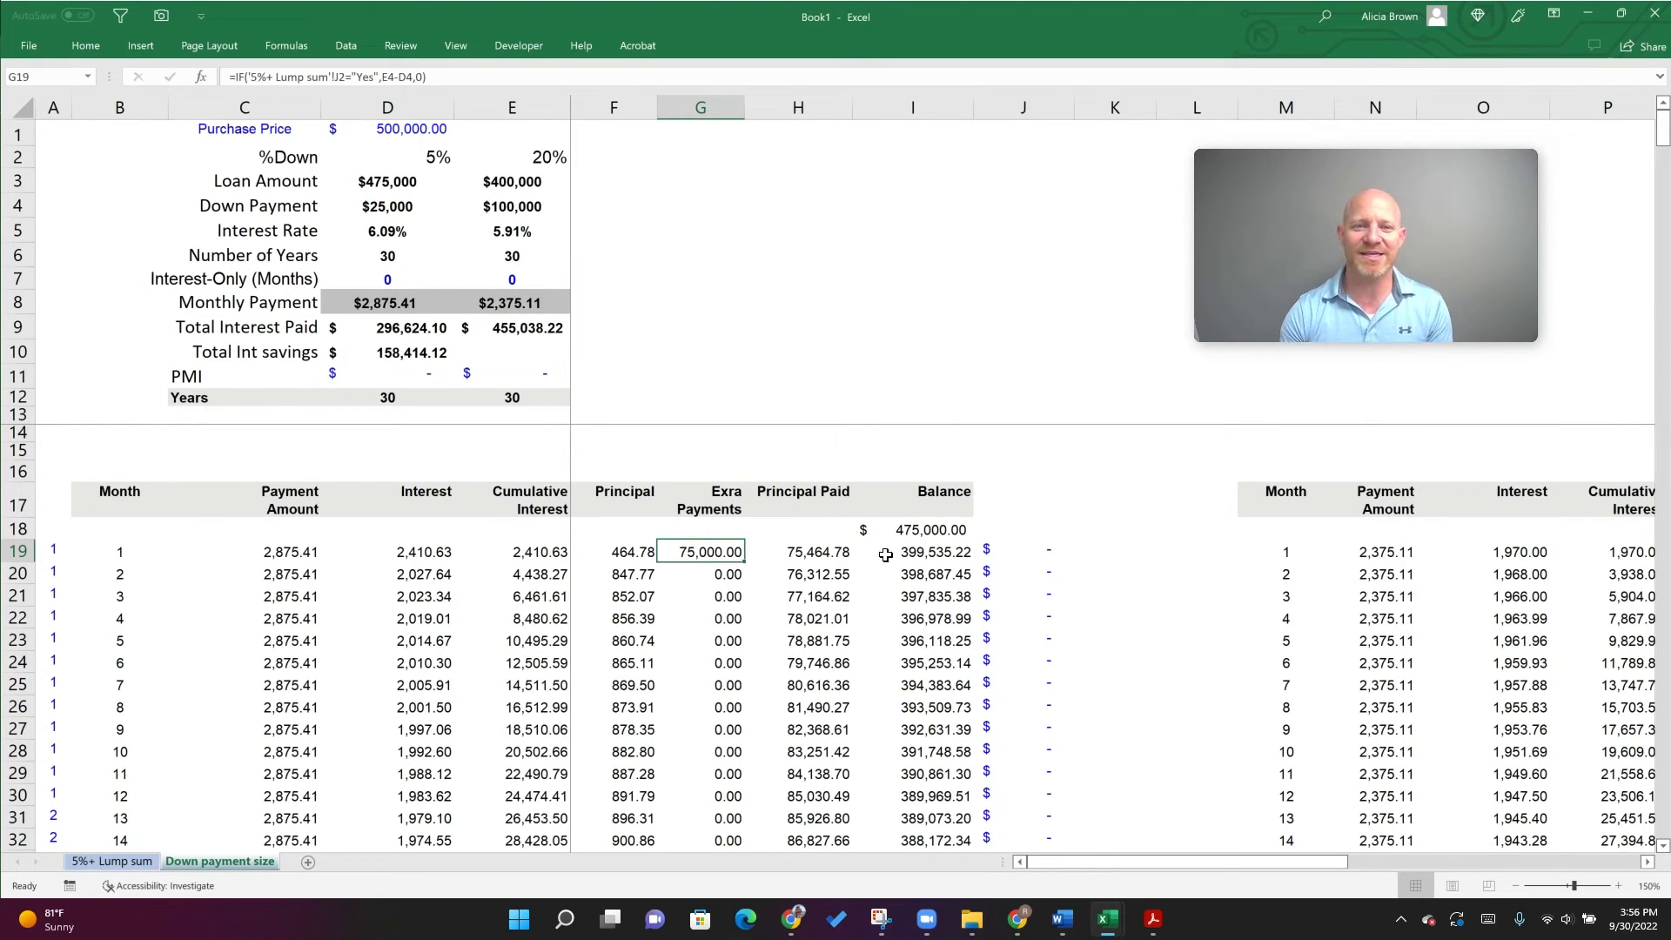
{"action": "left_click", "coordinate": [910, 552]}
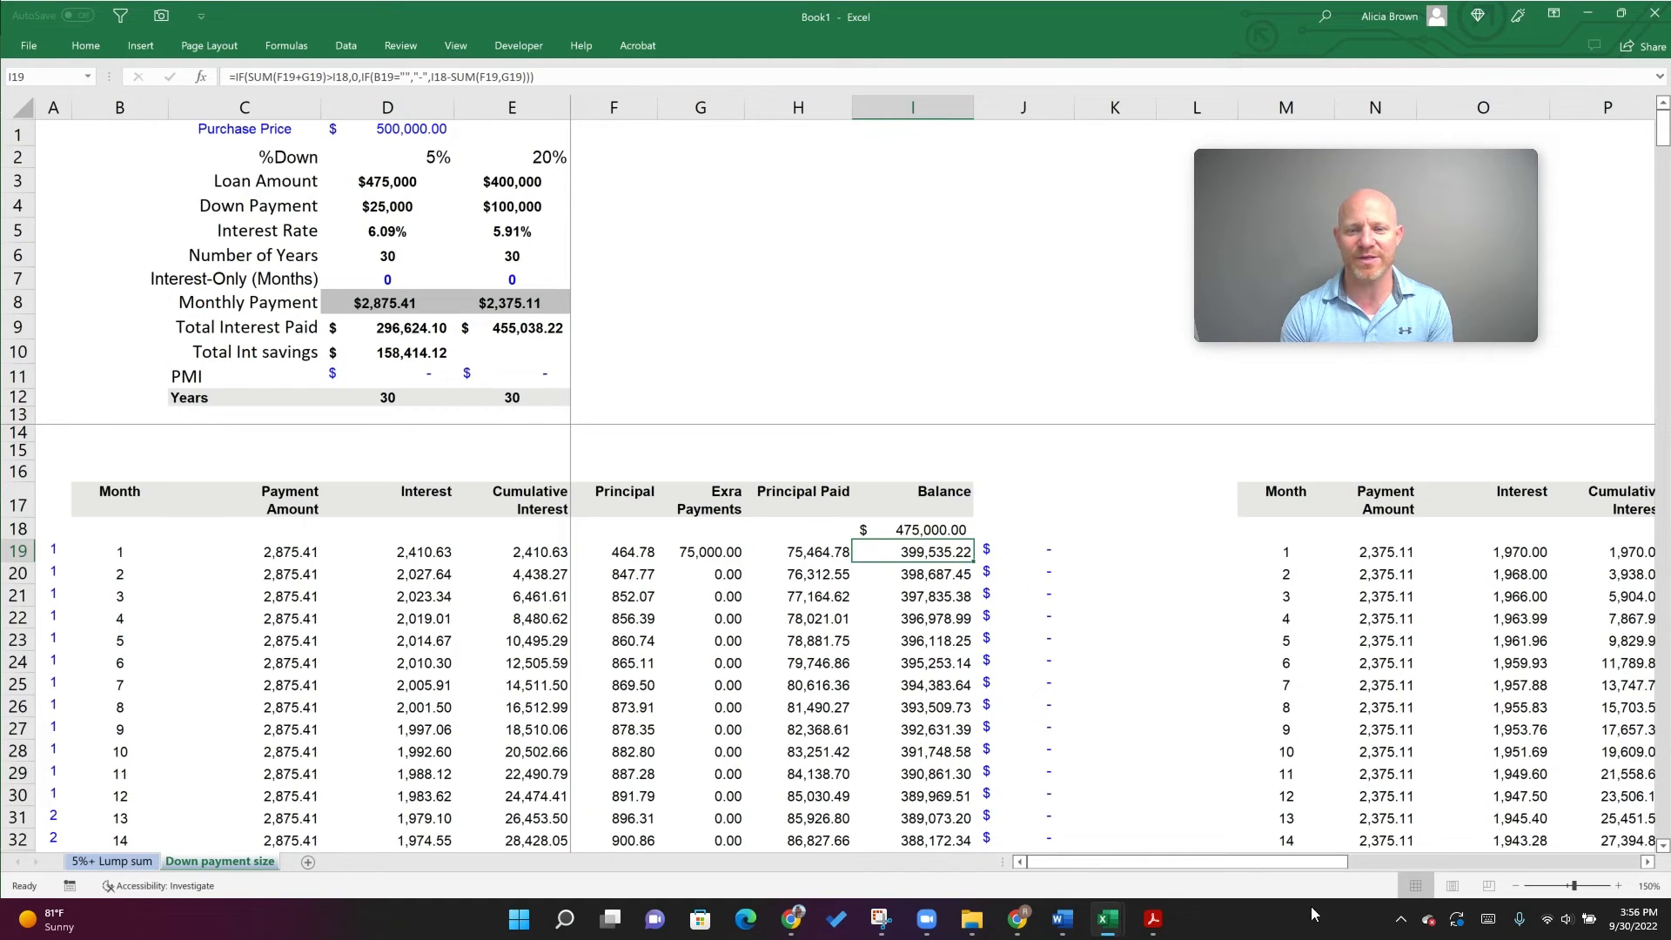
{"action": "scroll", "scroll_direction": "right", "scroll_amount": 3}
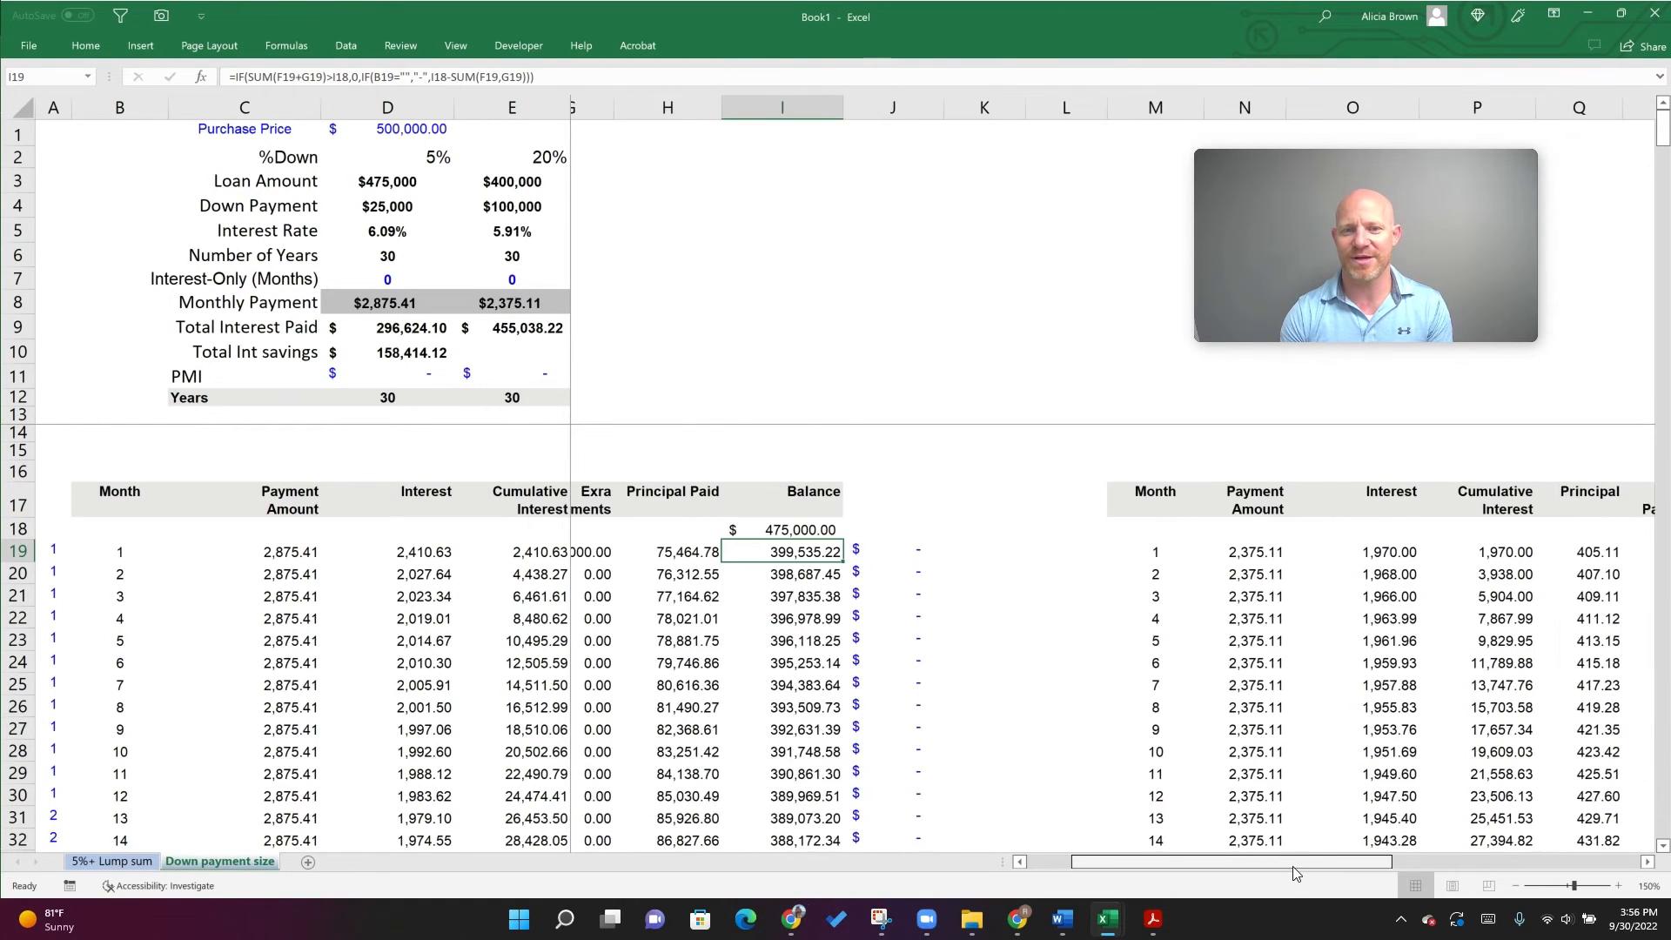
{"action": "scroll", "scroll_direction": "right", "scroll_amount": 3}
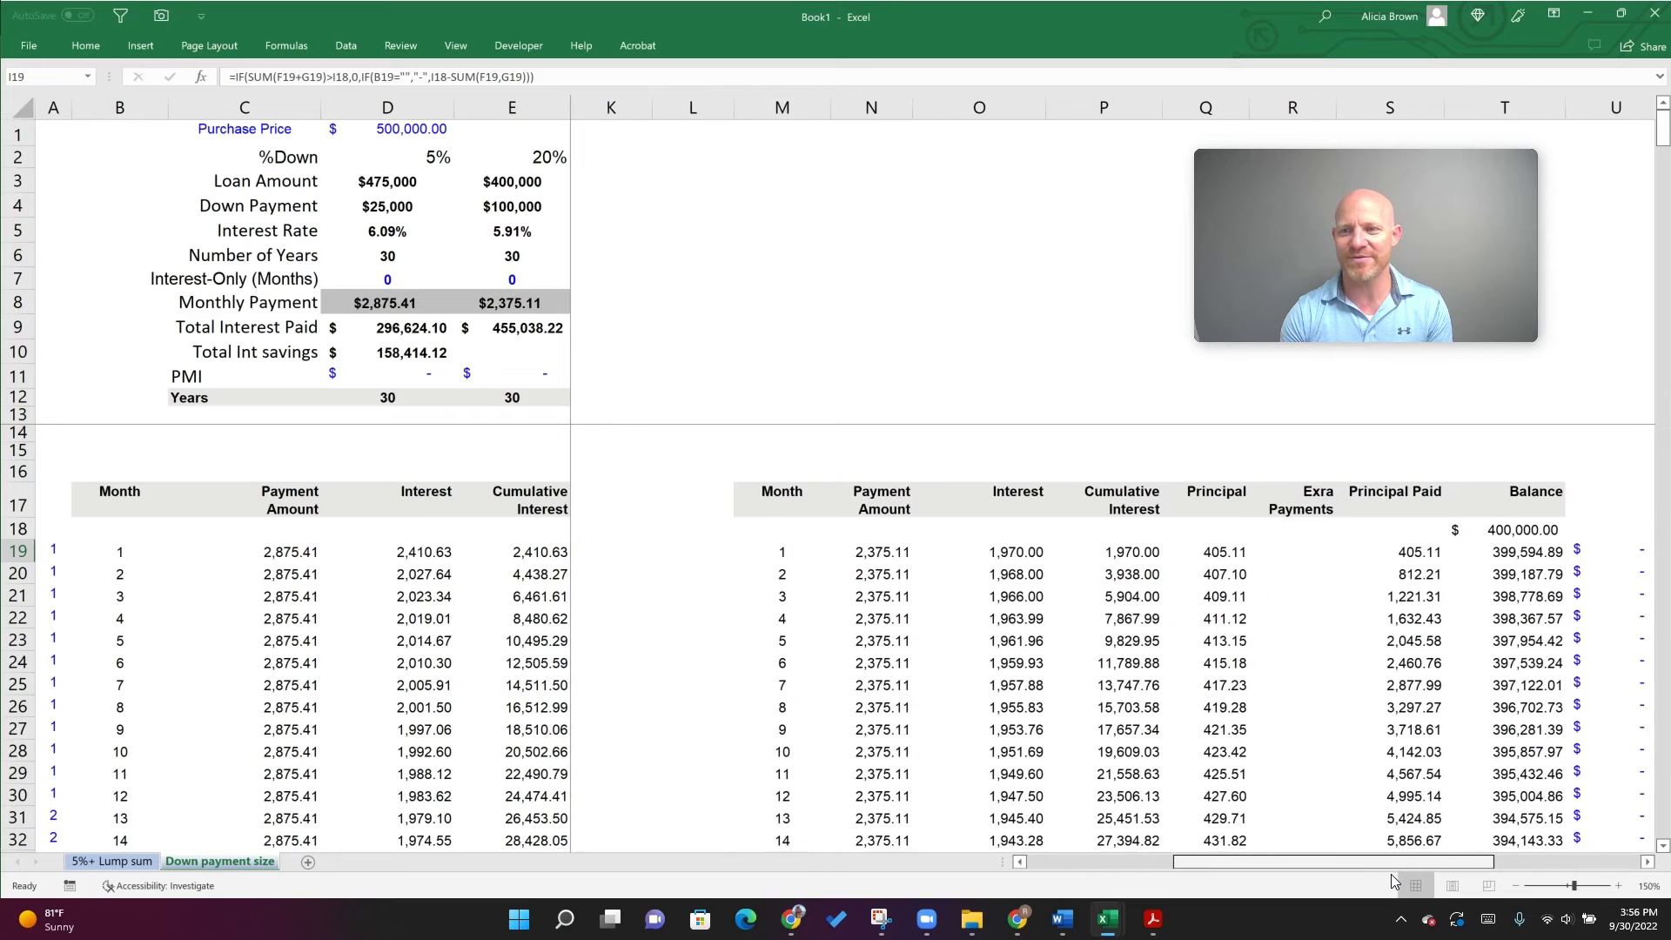
{"action": "left_click", "coordinate": [1505, 552]}
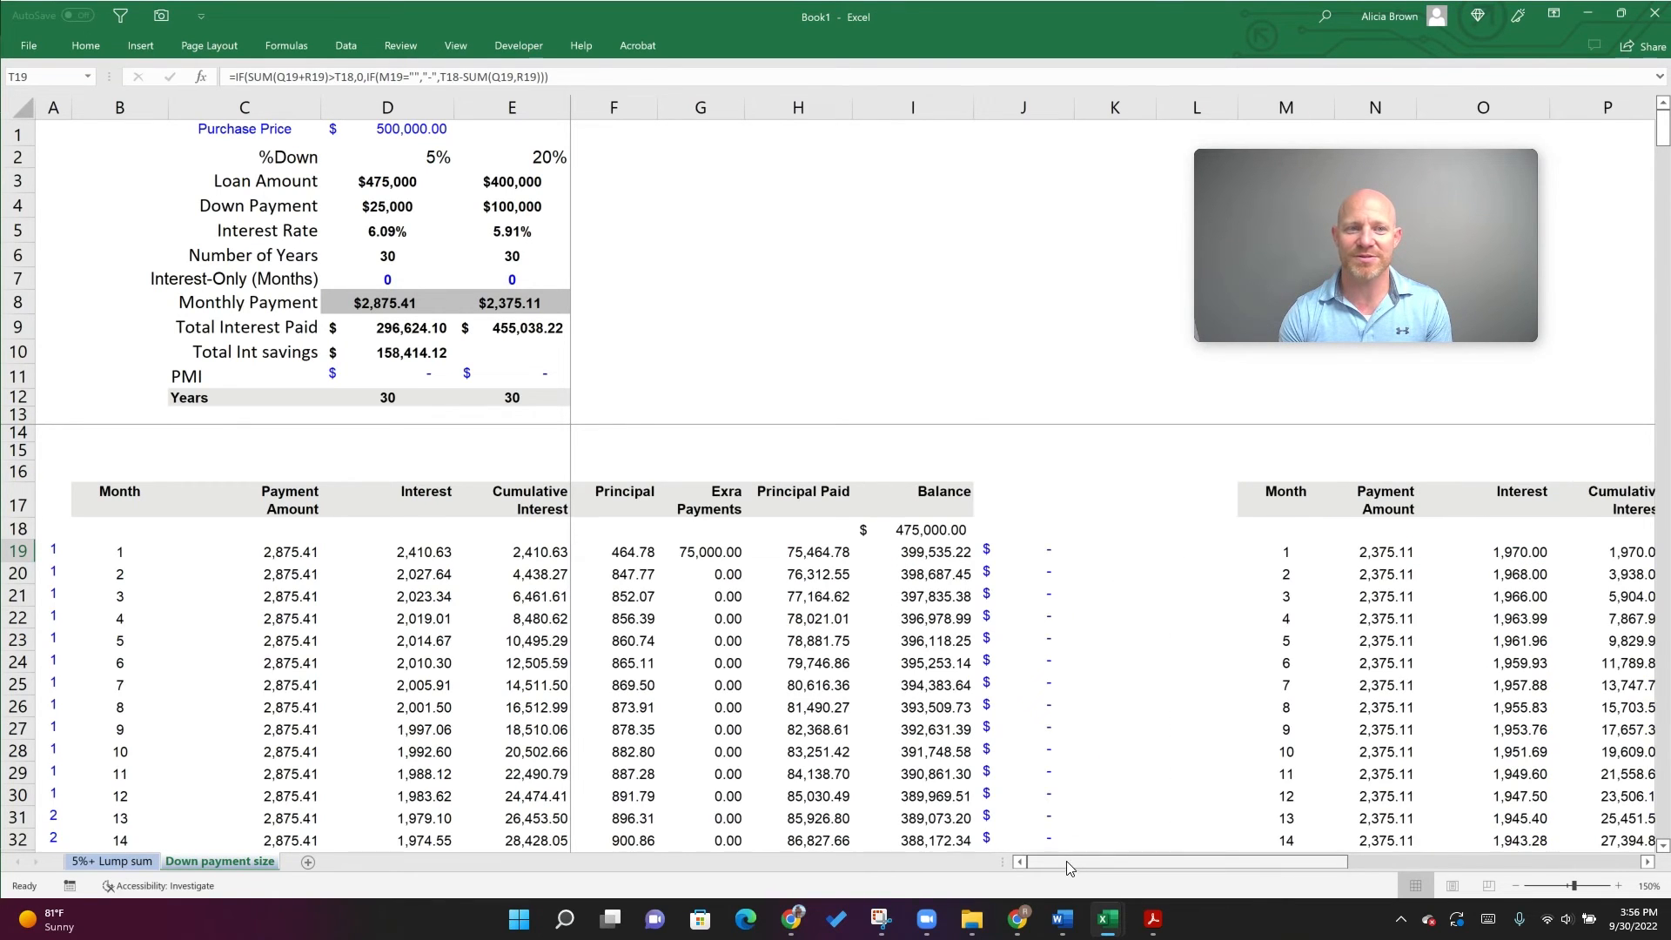
{"action": "mouse_move", "coordinate": [945, 562]}
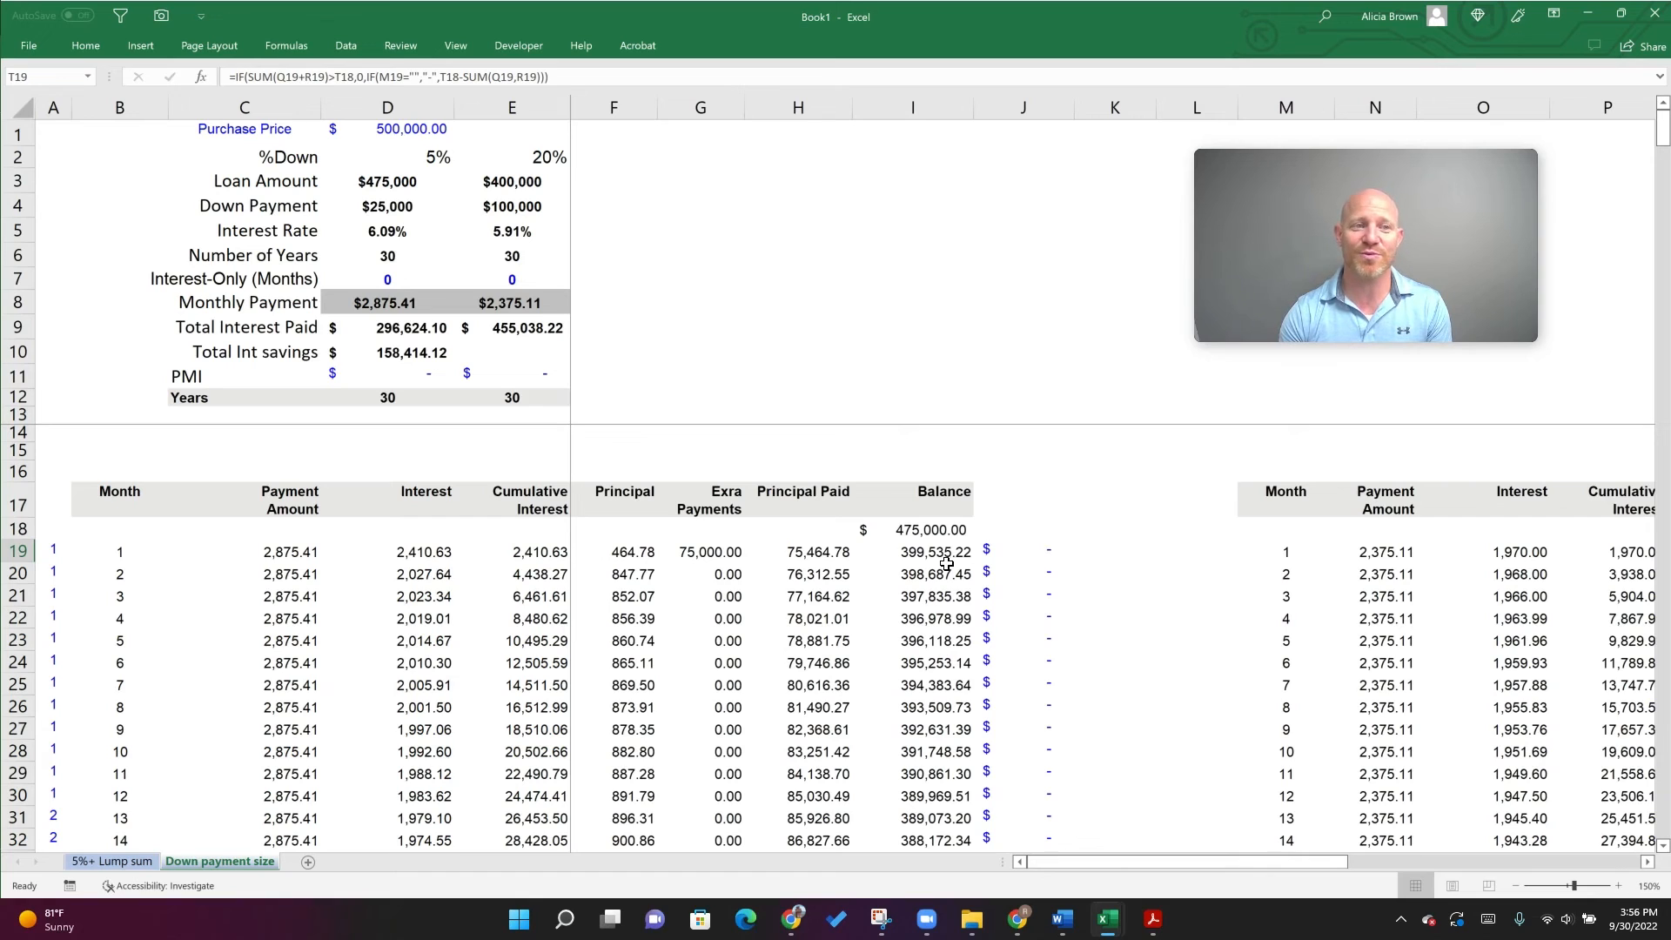